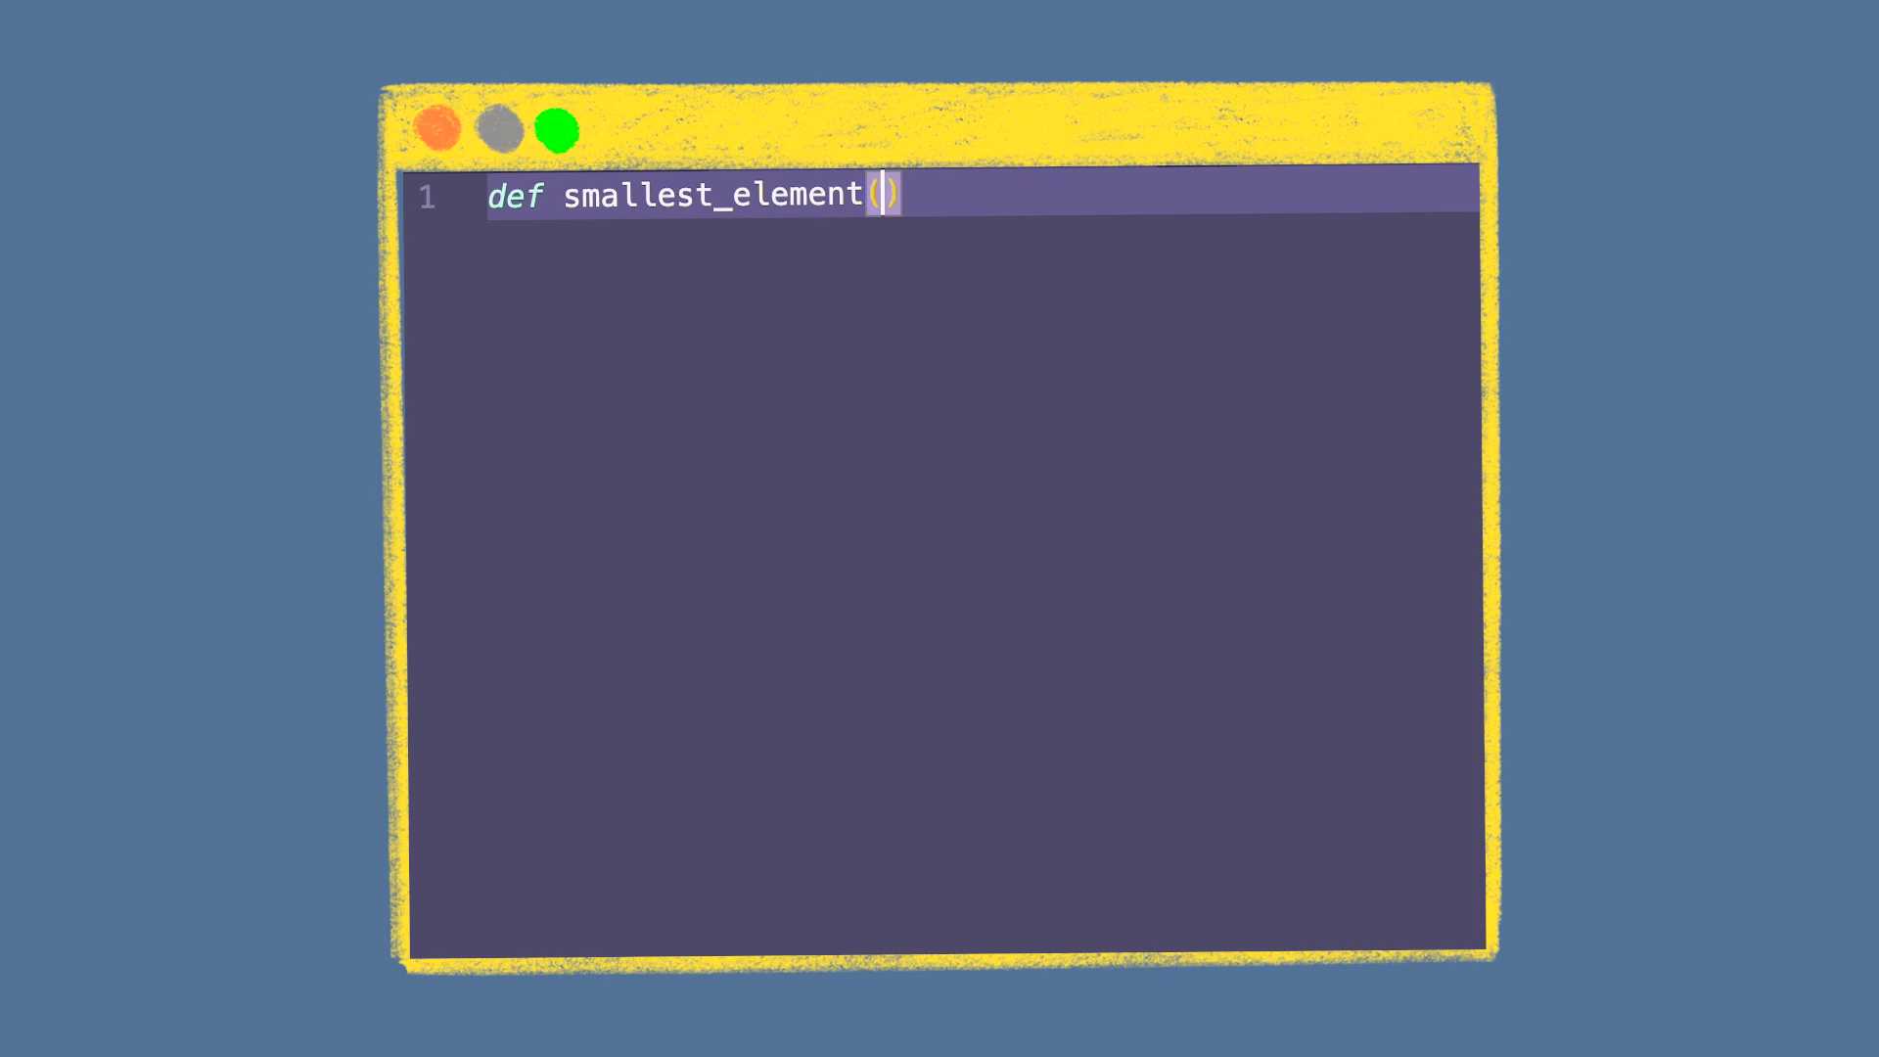
Step: Write the smallest_element(arr) header, initial smallest index and a for loop over range(len(arr))
text(arr)
text(s)
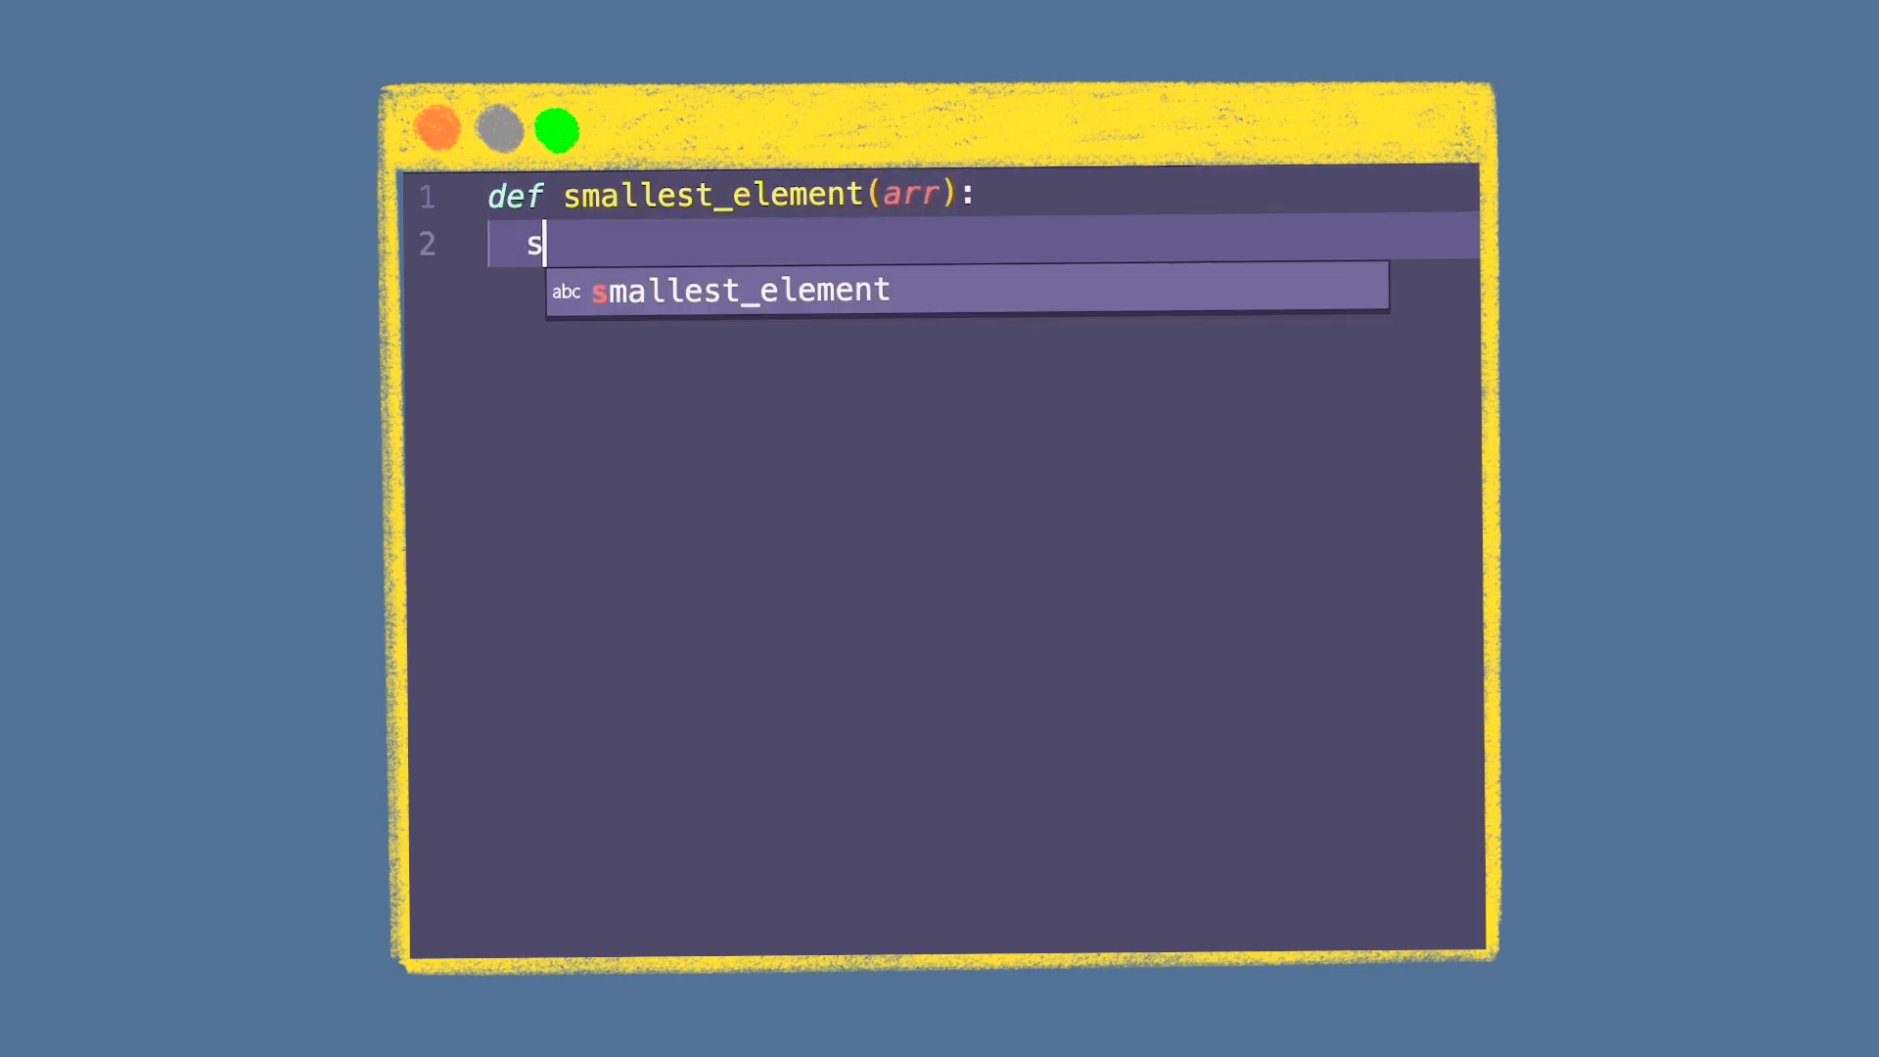
text(malled)
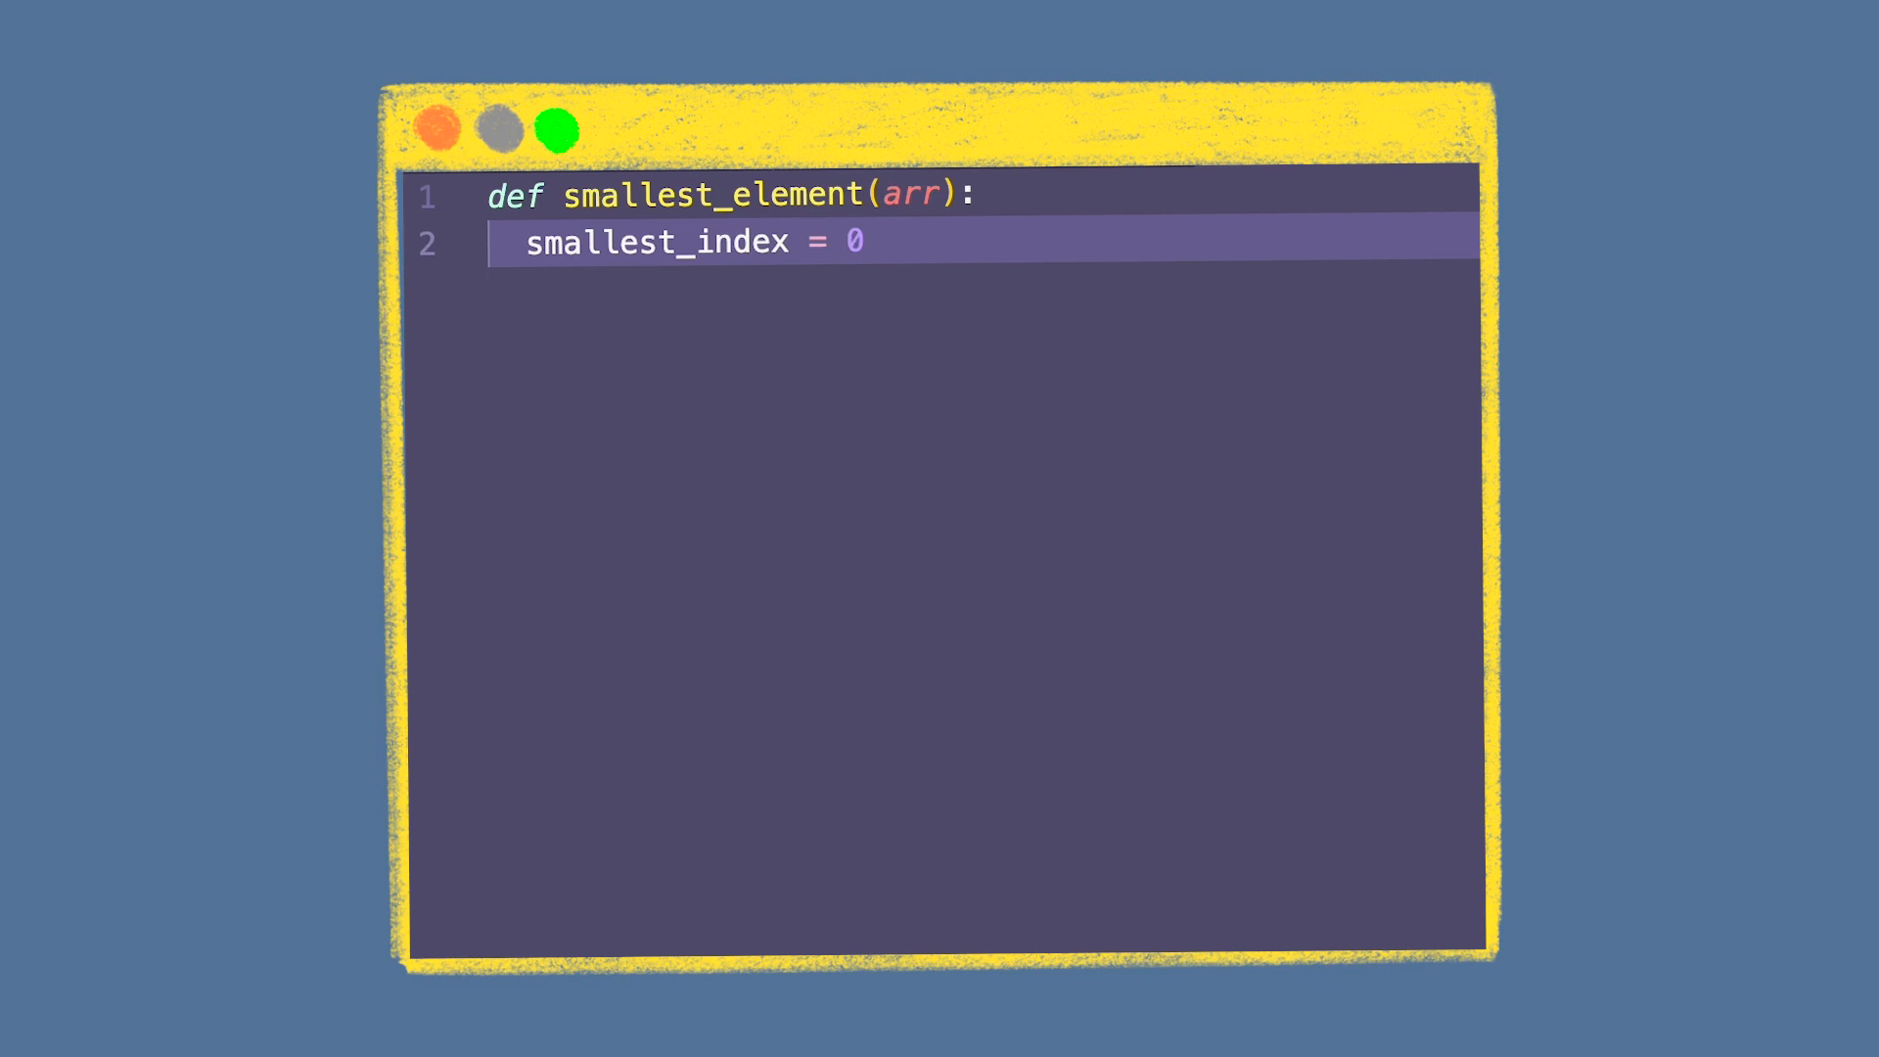
text(for)
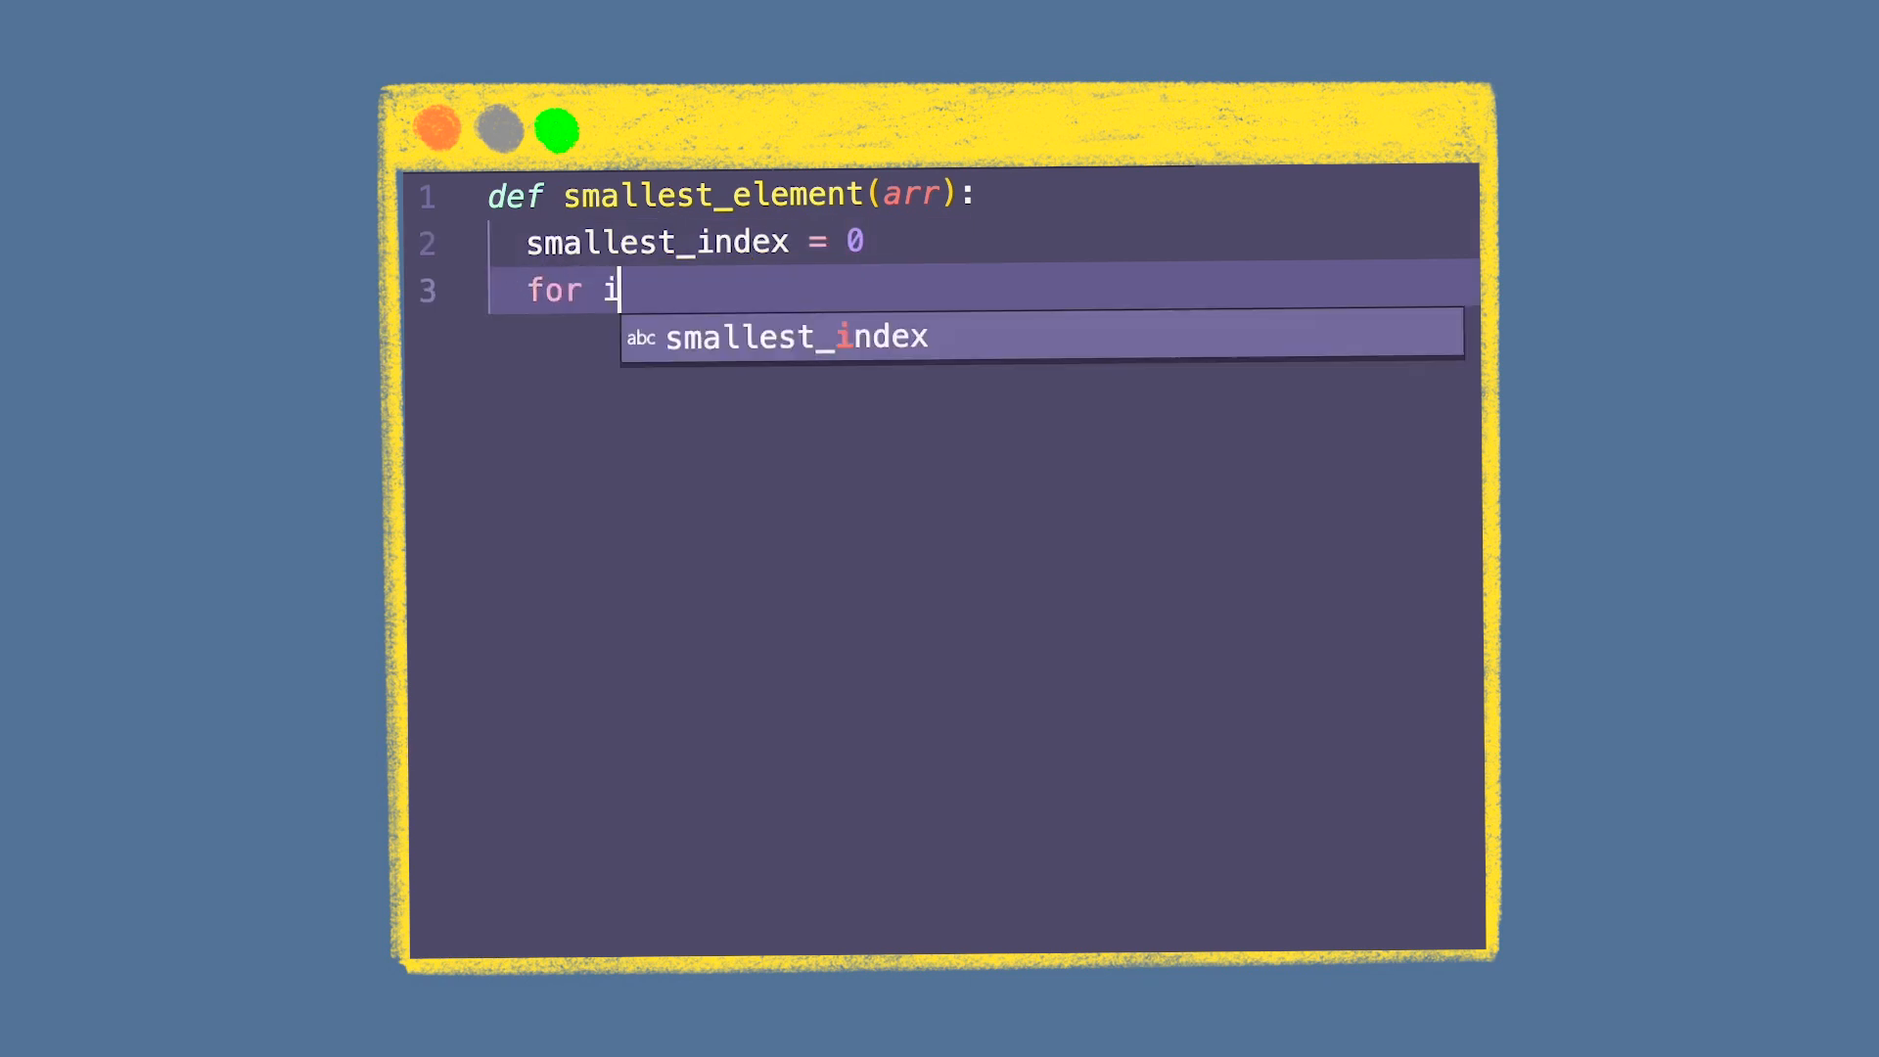
text(in range)
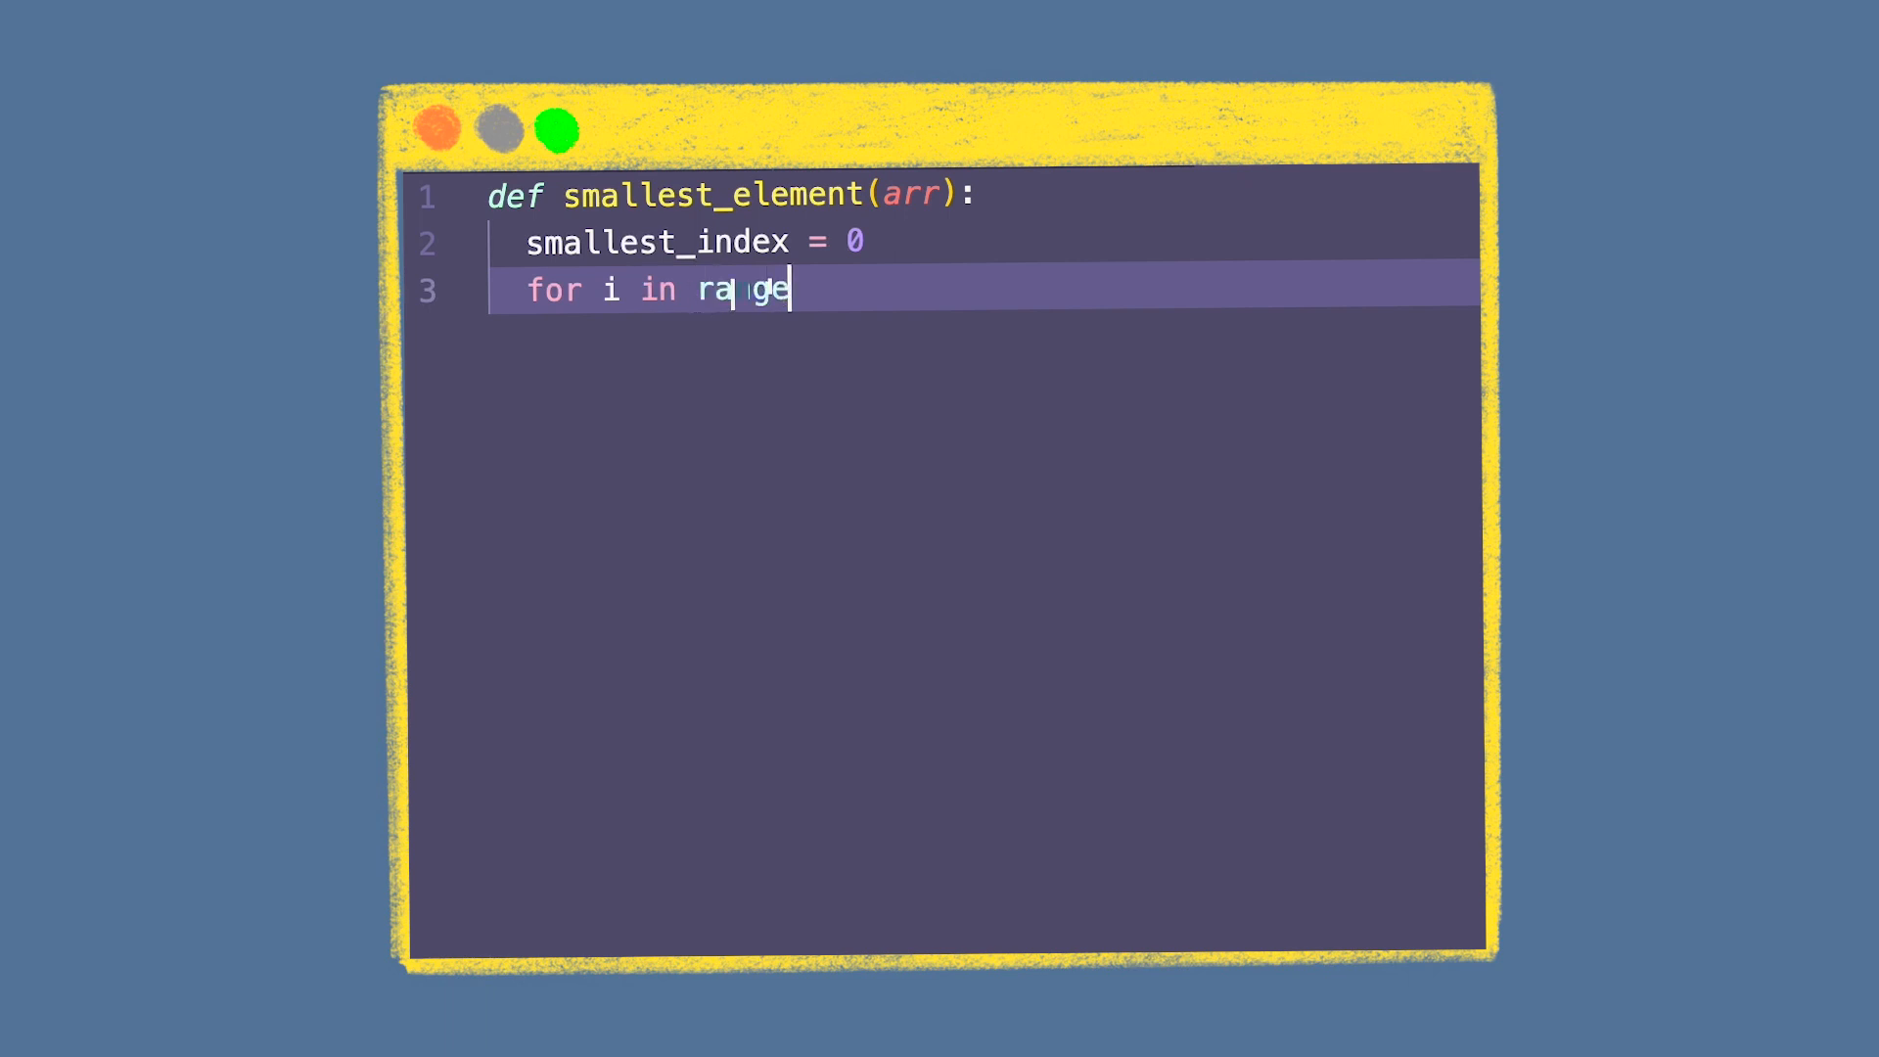
text((len)
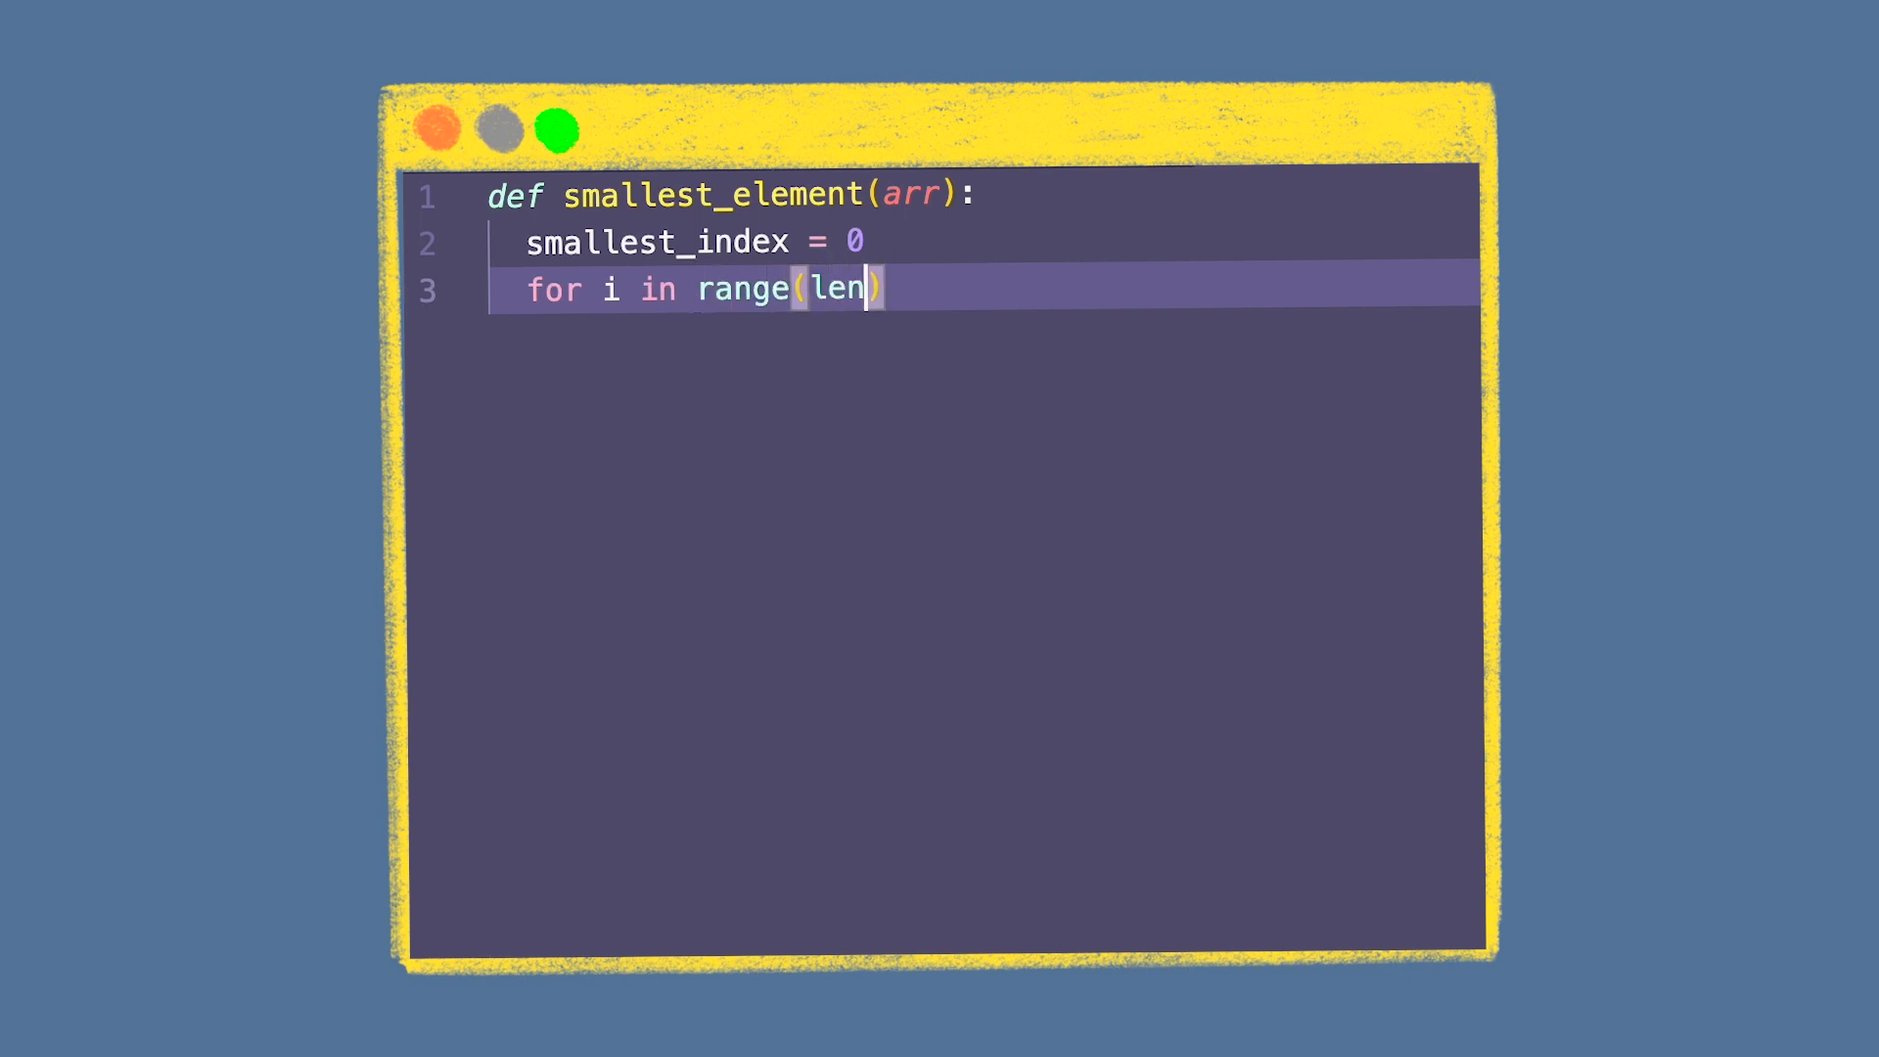
text((arr))
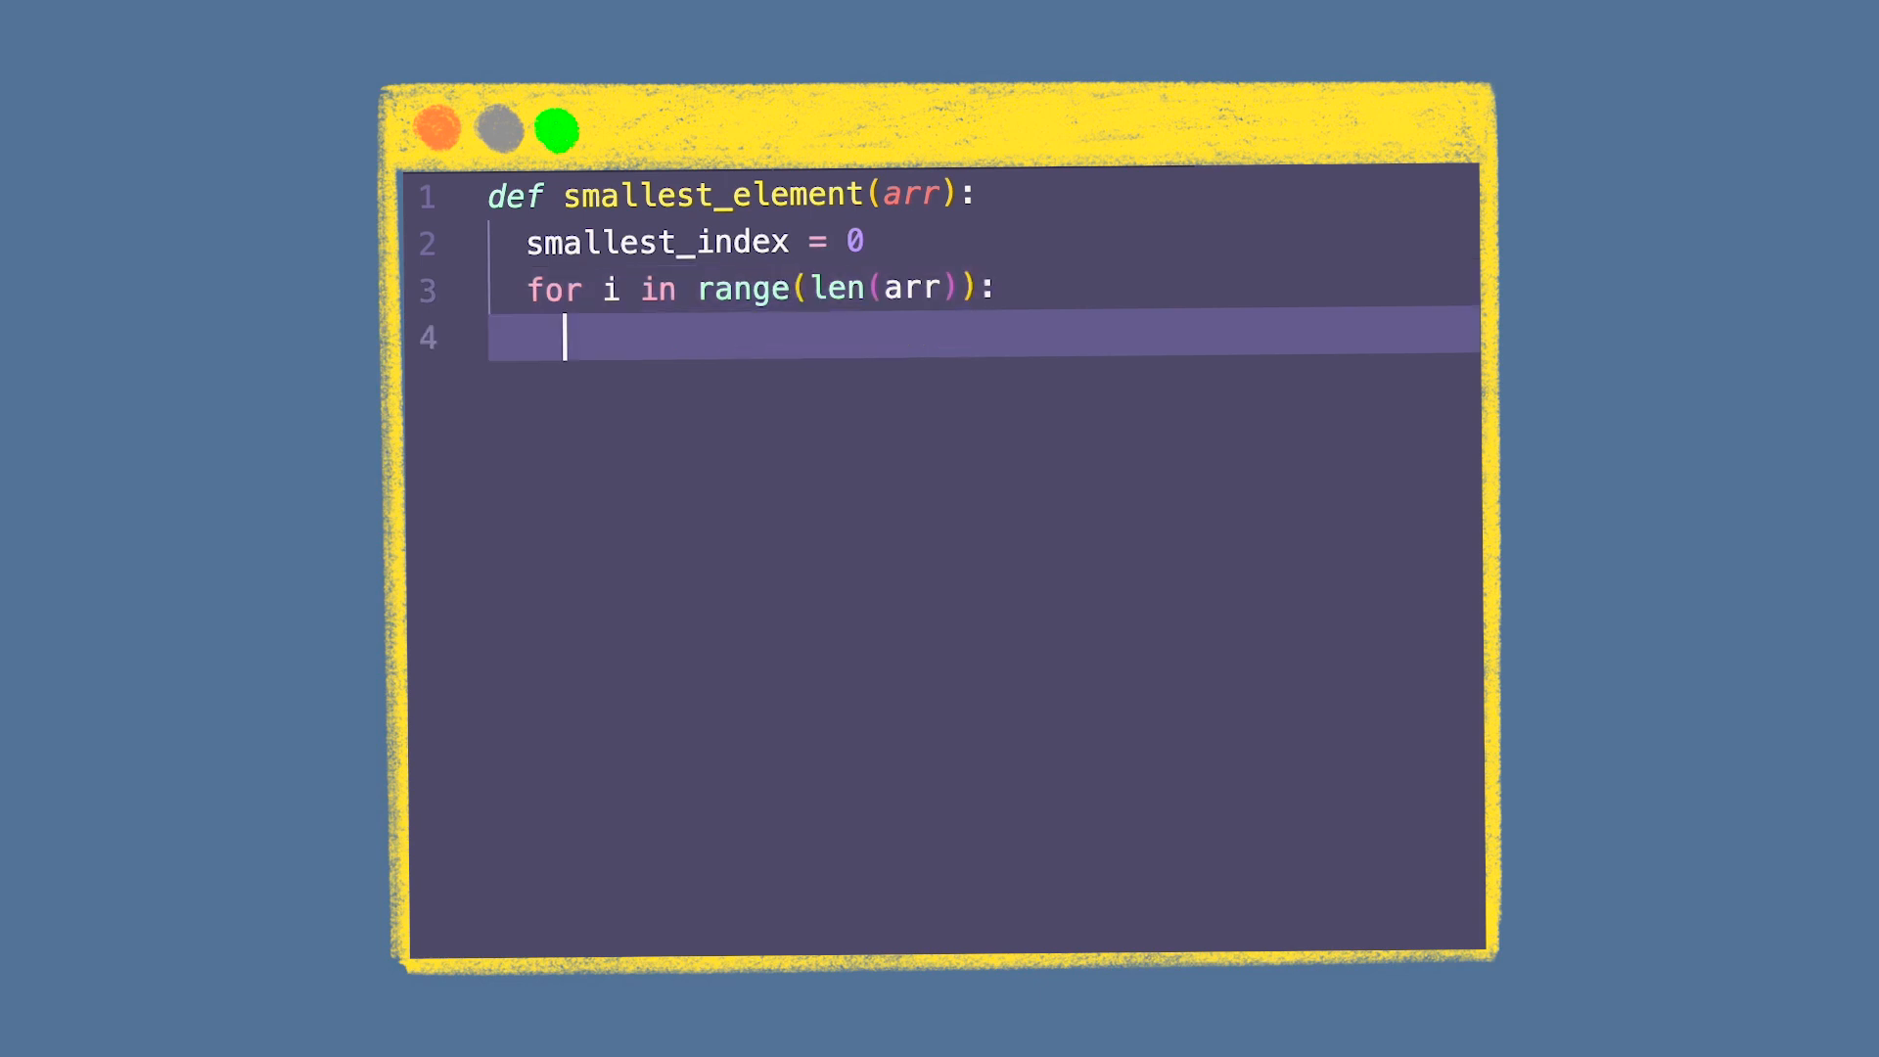
Step: Add the if arr[smallest] comparison, update the smallest index, return it, and begin the next def
text(if a)
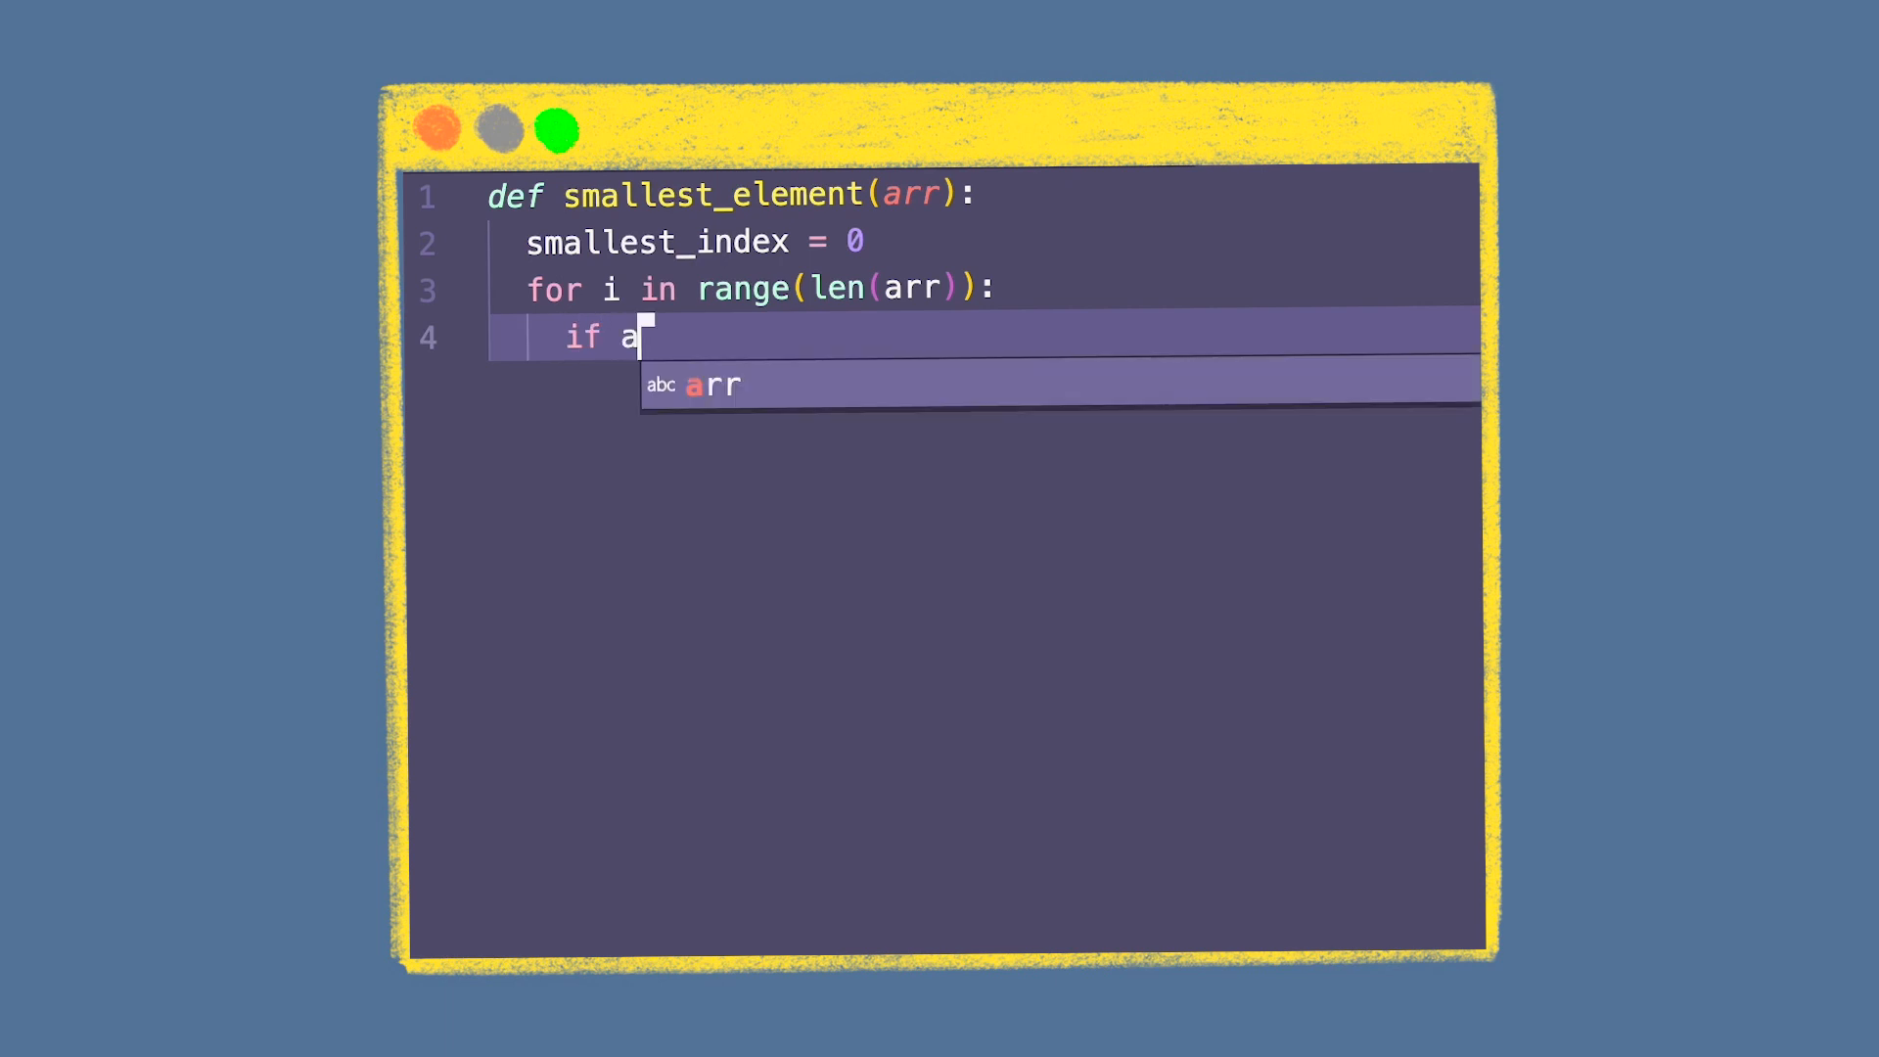
text(rr[smallest_index] > arr[i)
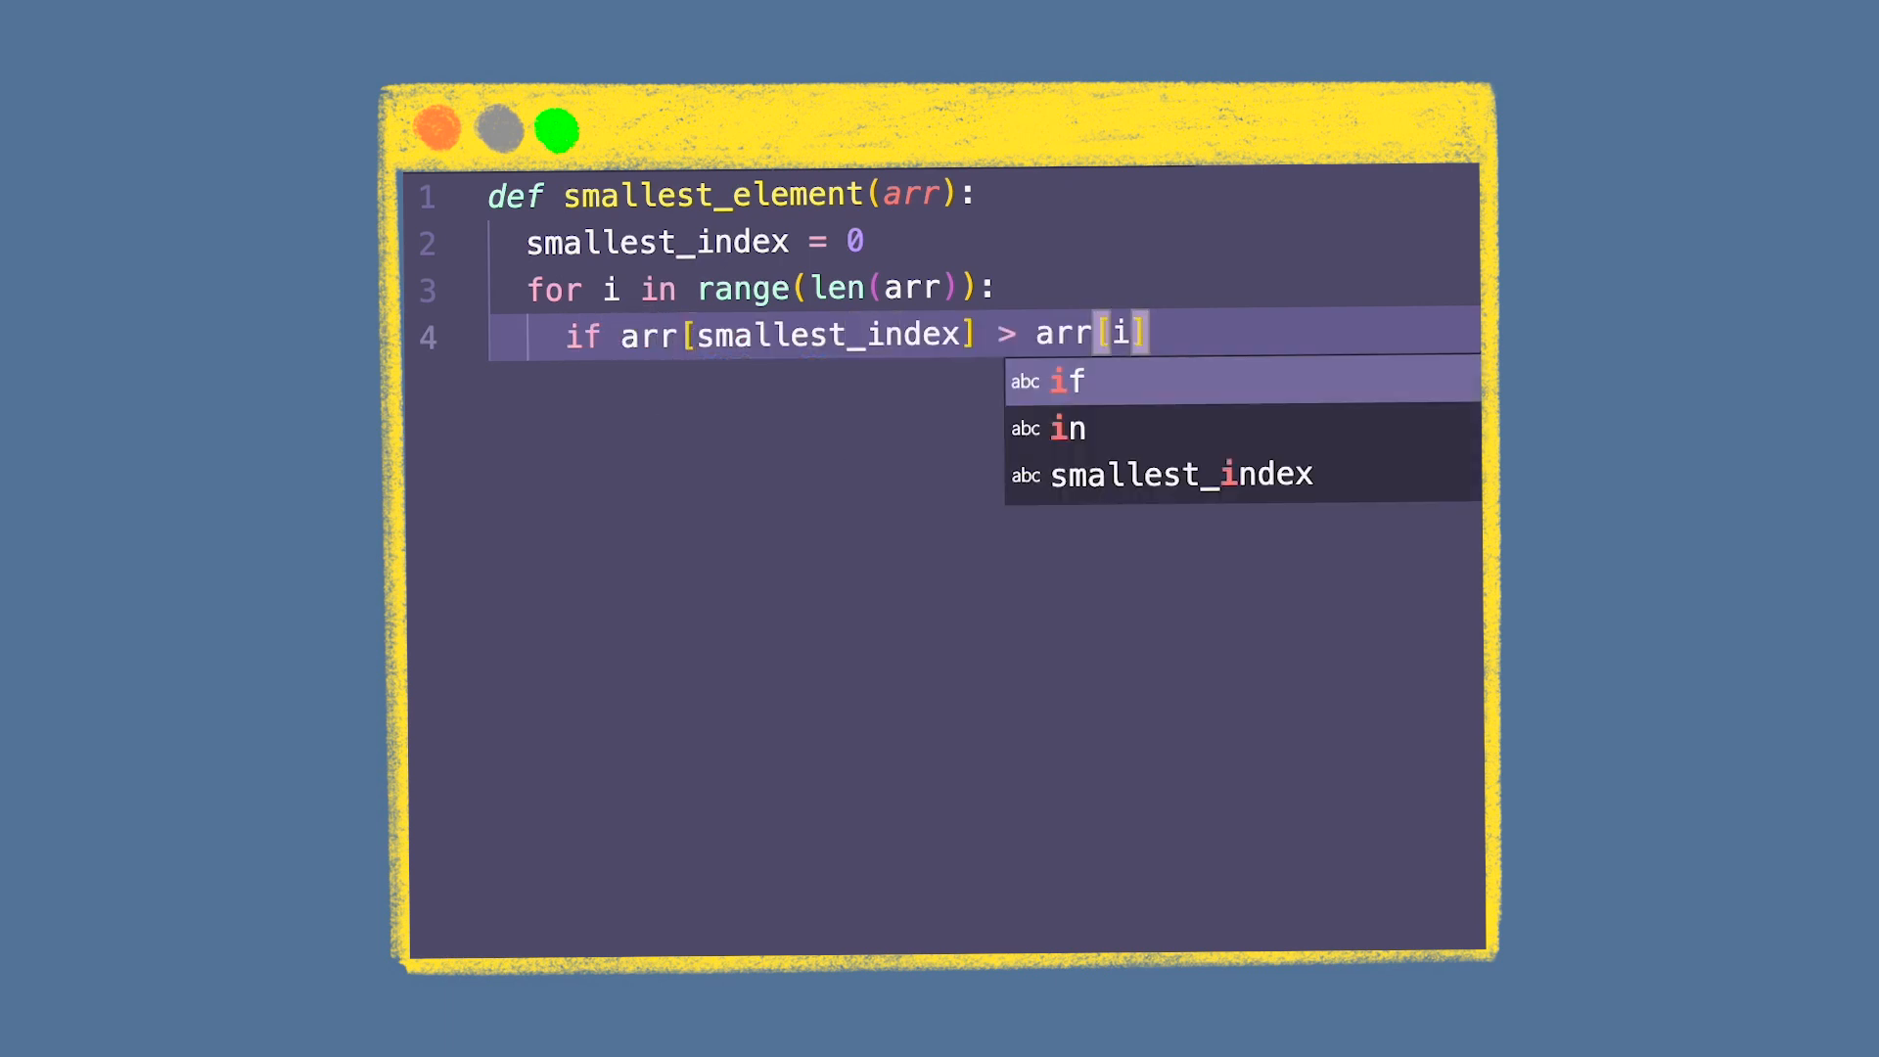
key(enter)
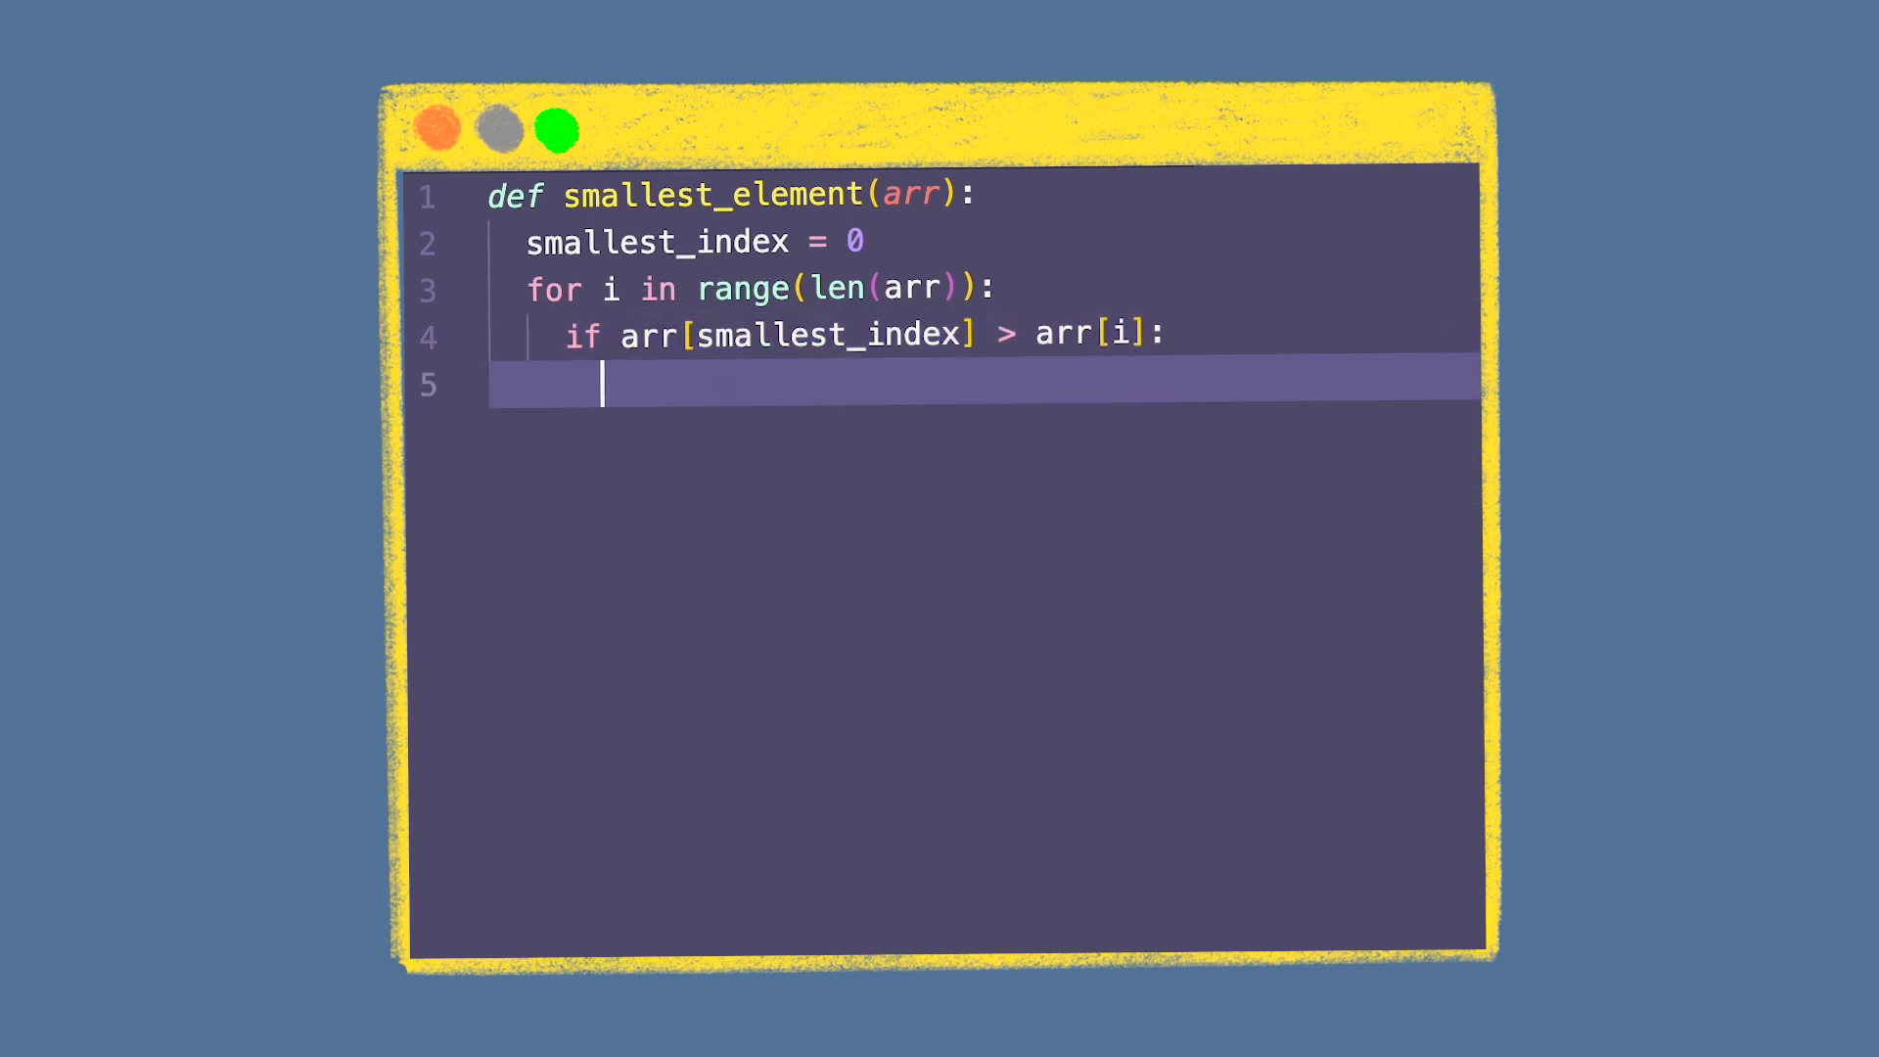
text(smallest_index)
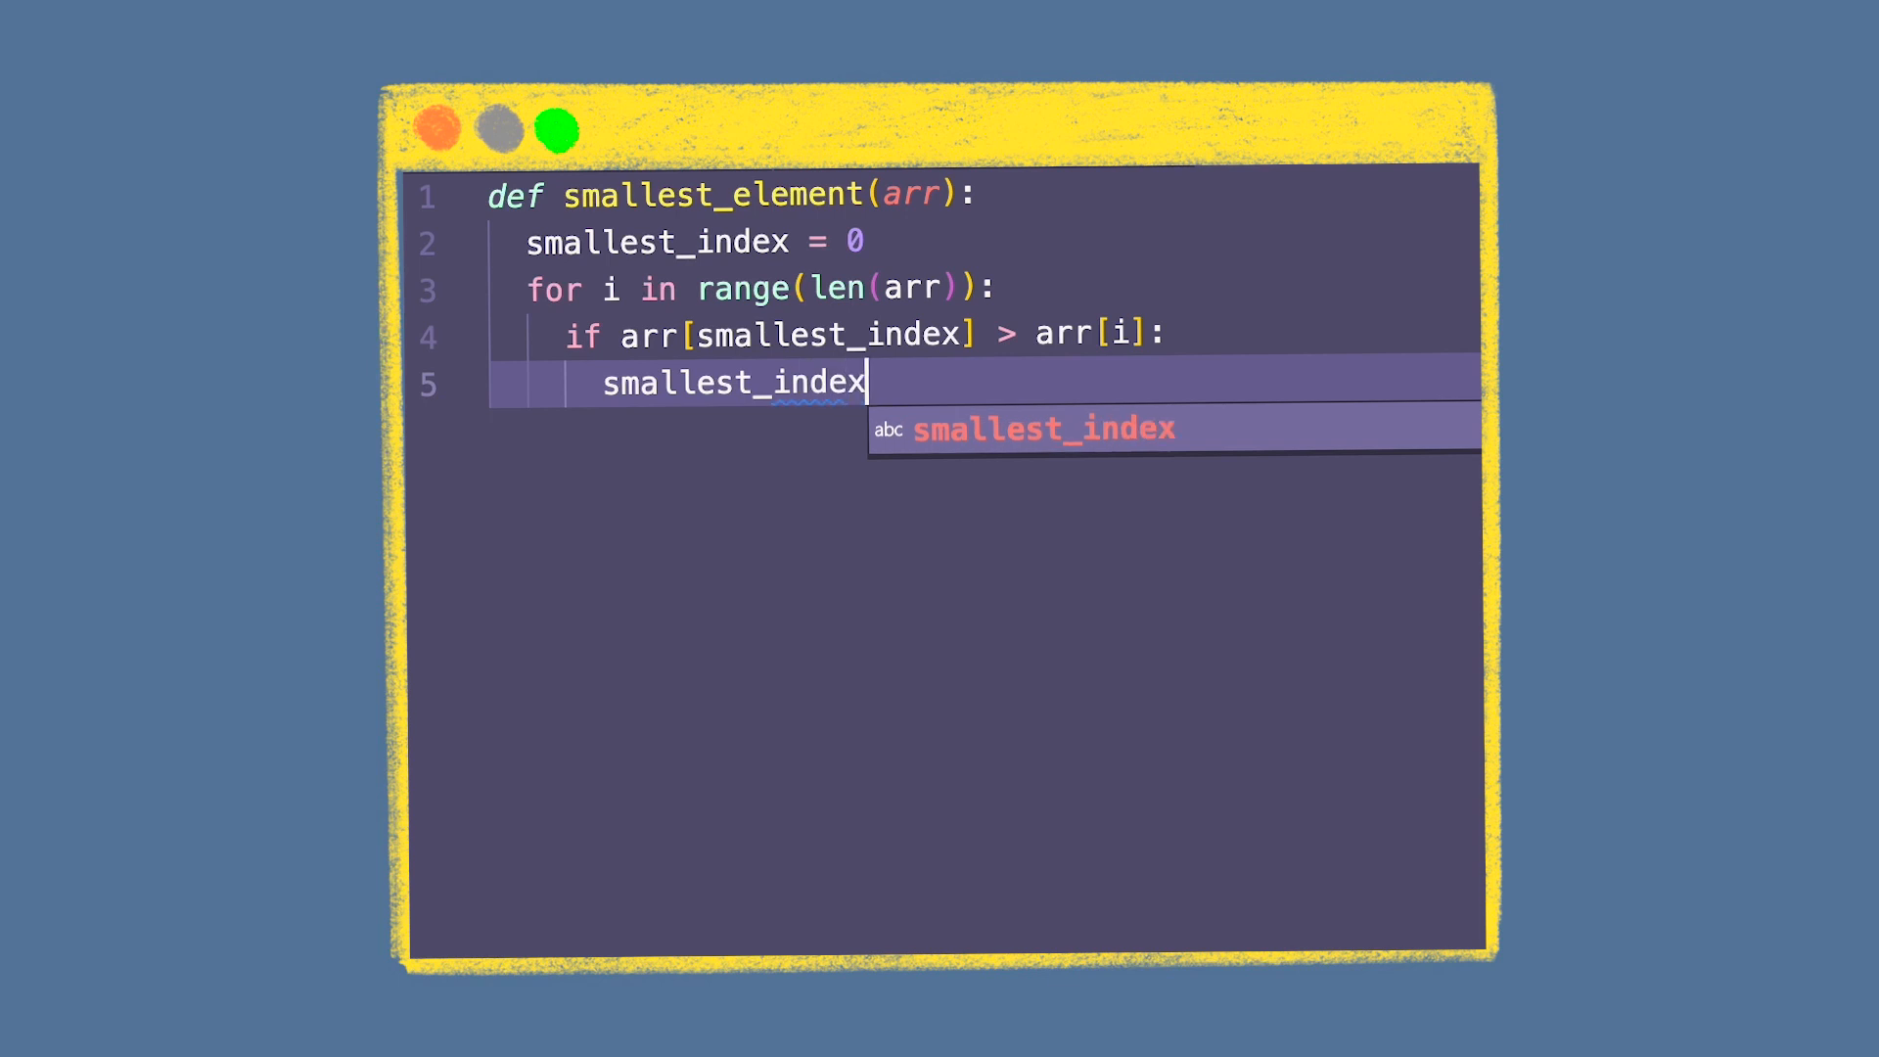
text(= if)
text(def select)
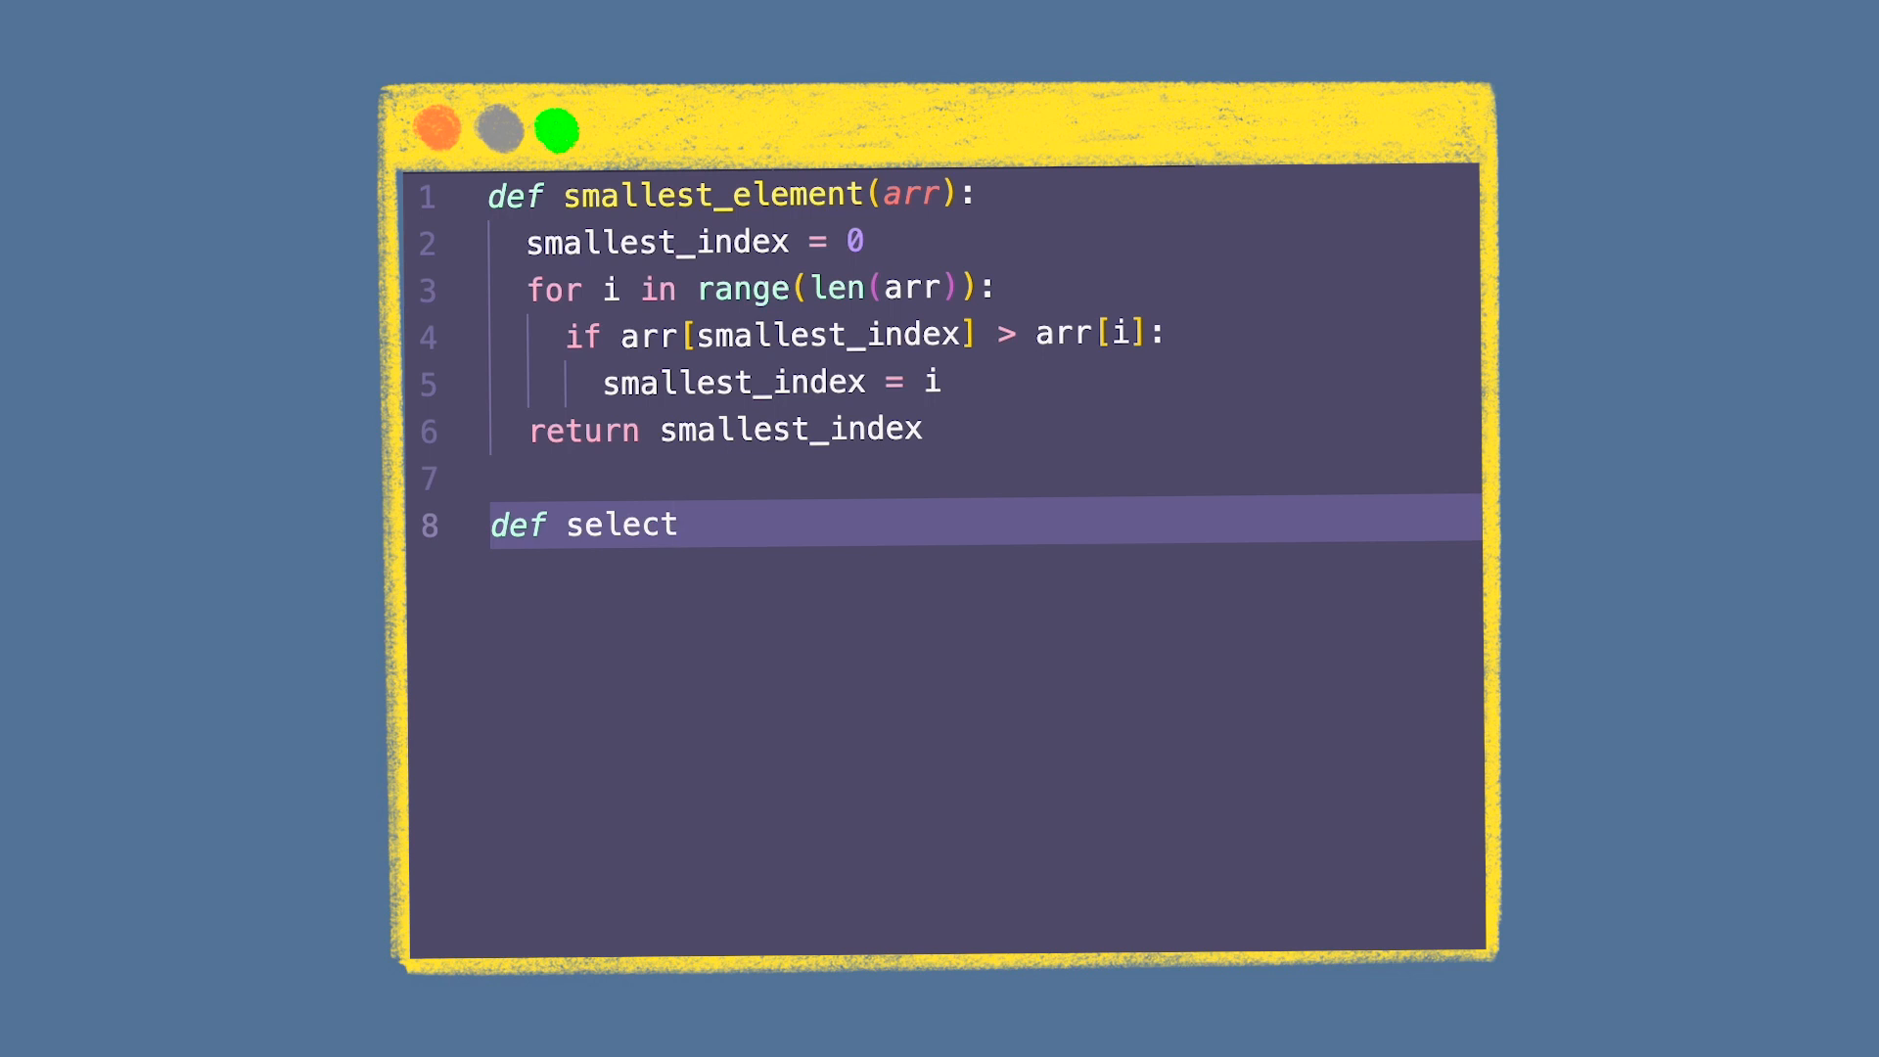
Step: Define selection_sort(arr) with a for i in range(len(arr) - 1) loop
text(ion_sort(arr):)
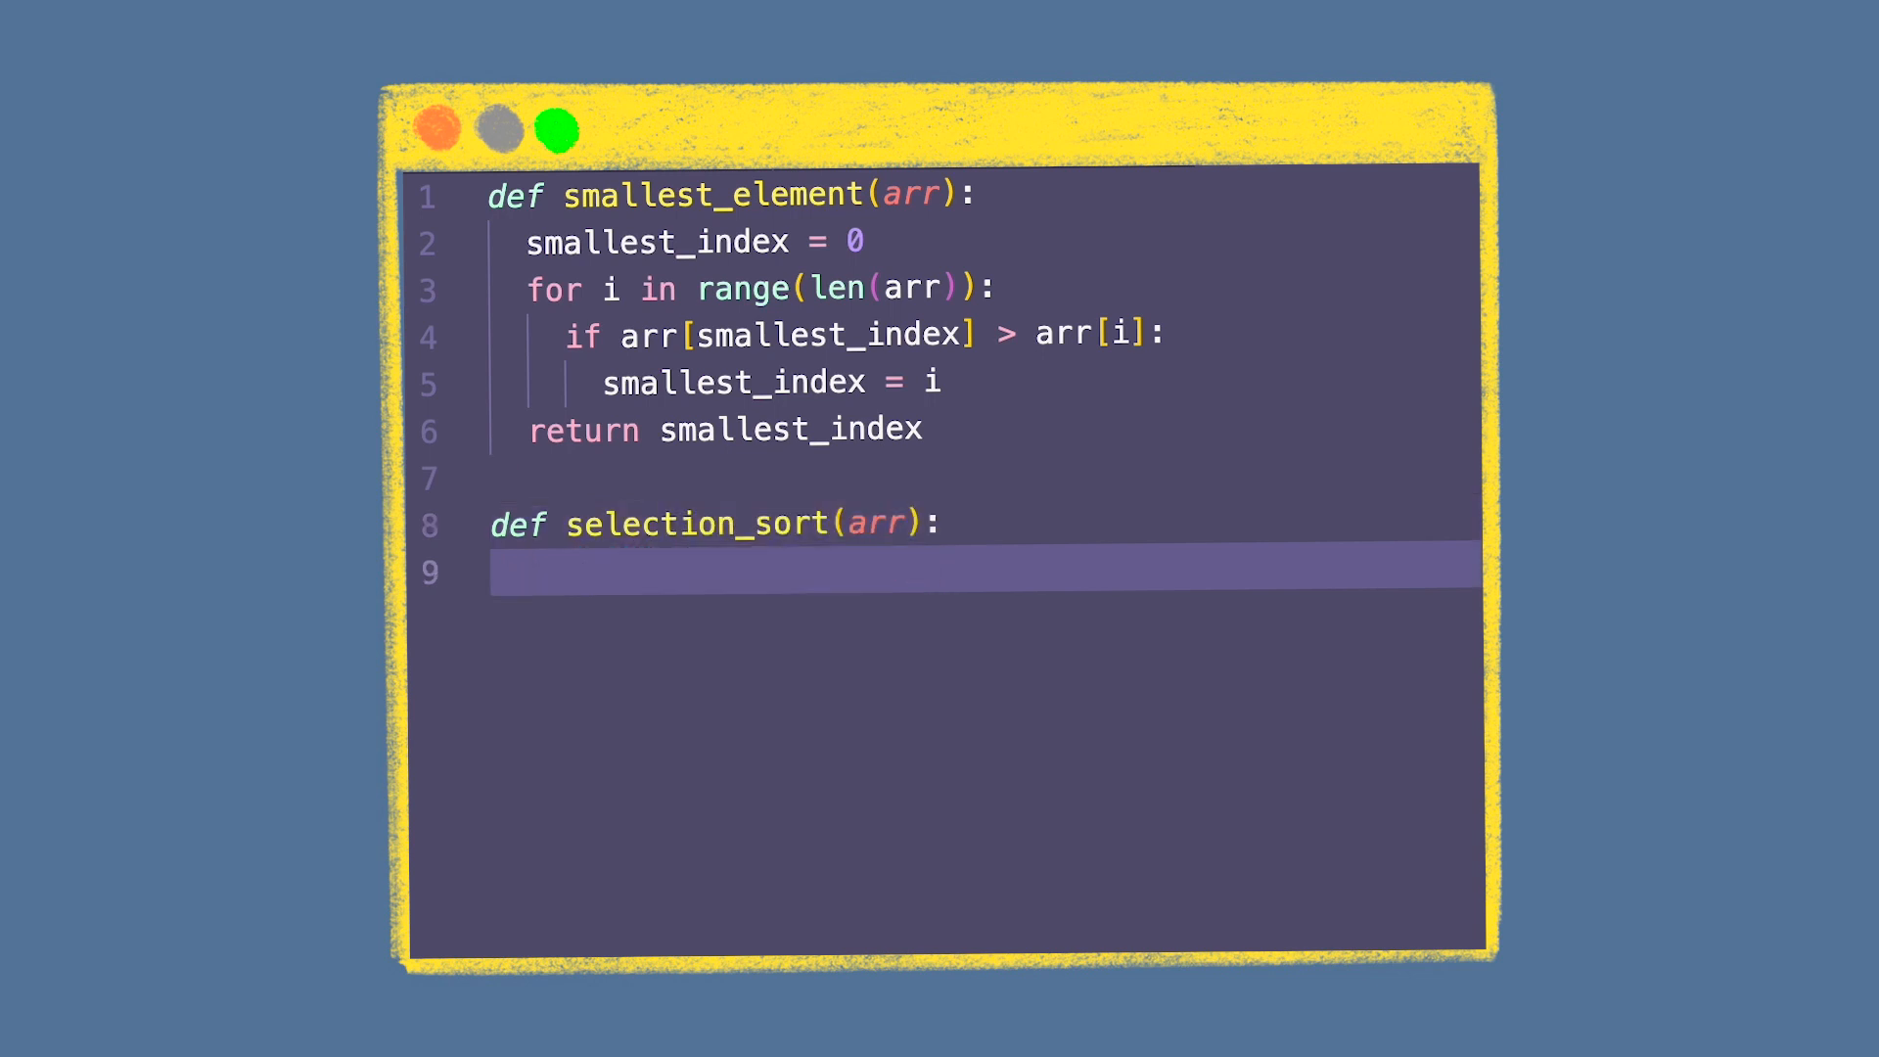
text(for i)
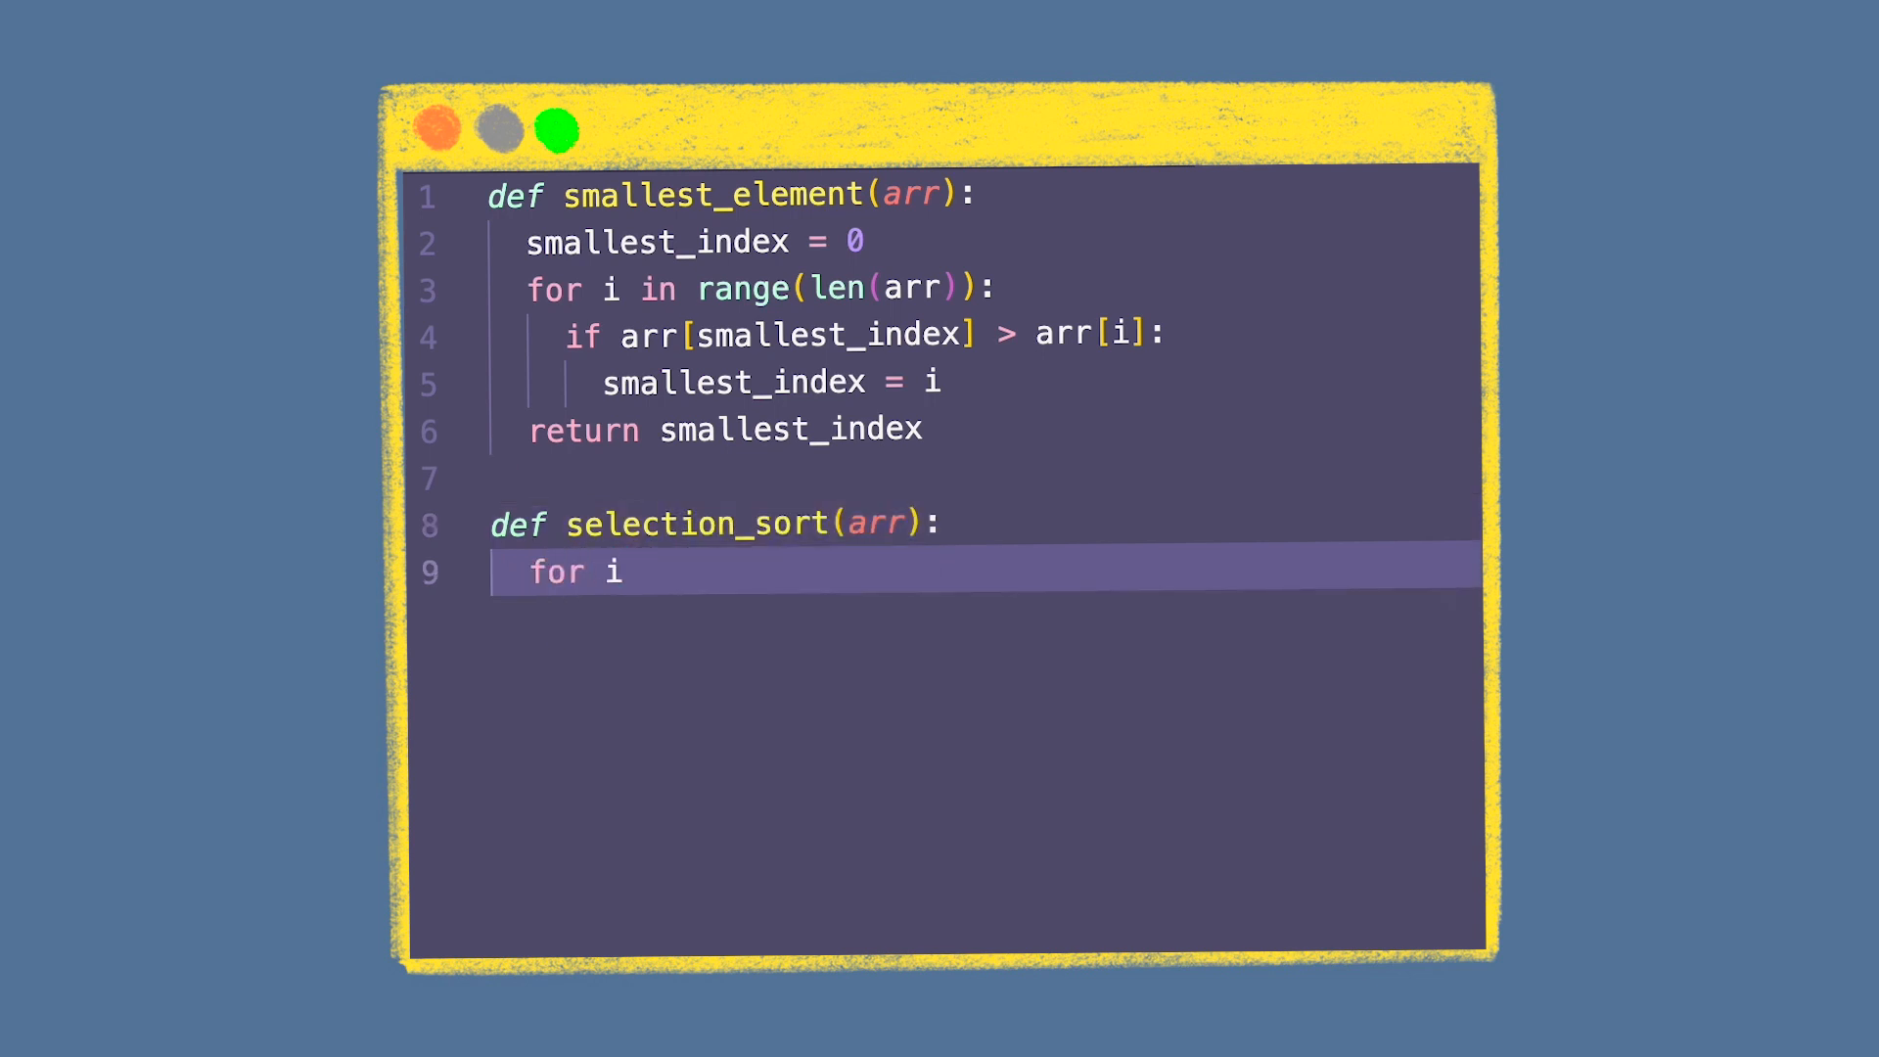
text(in range())
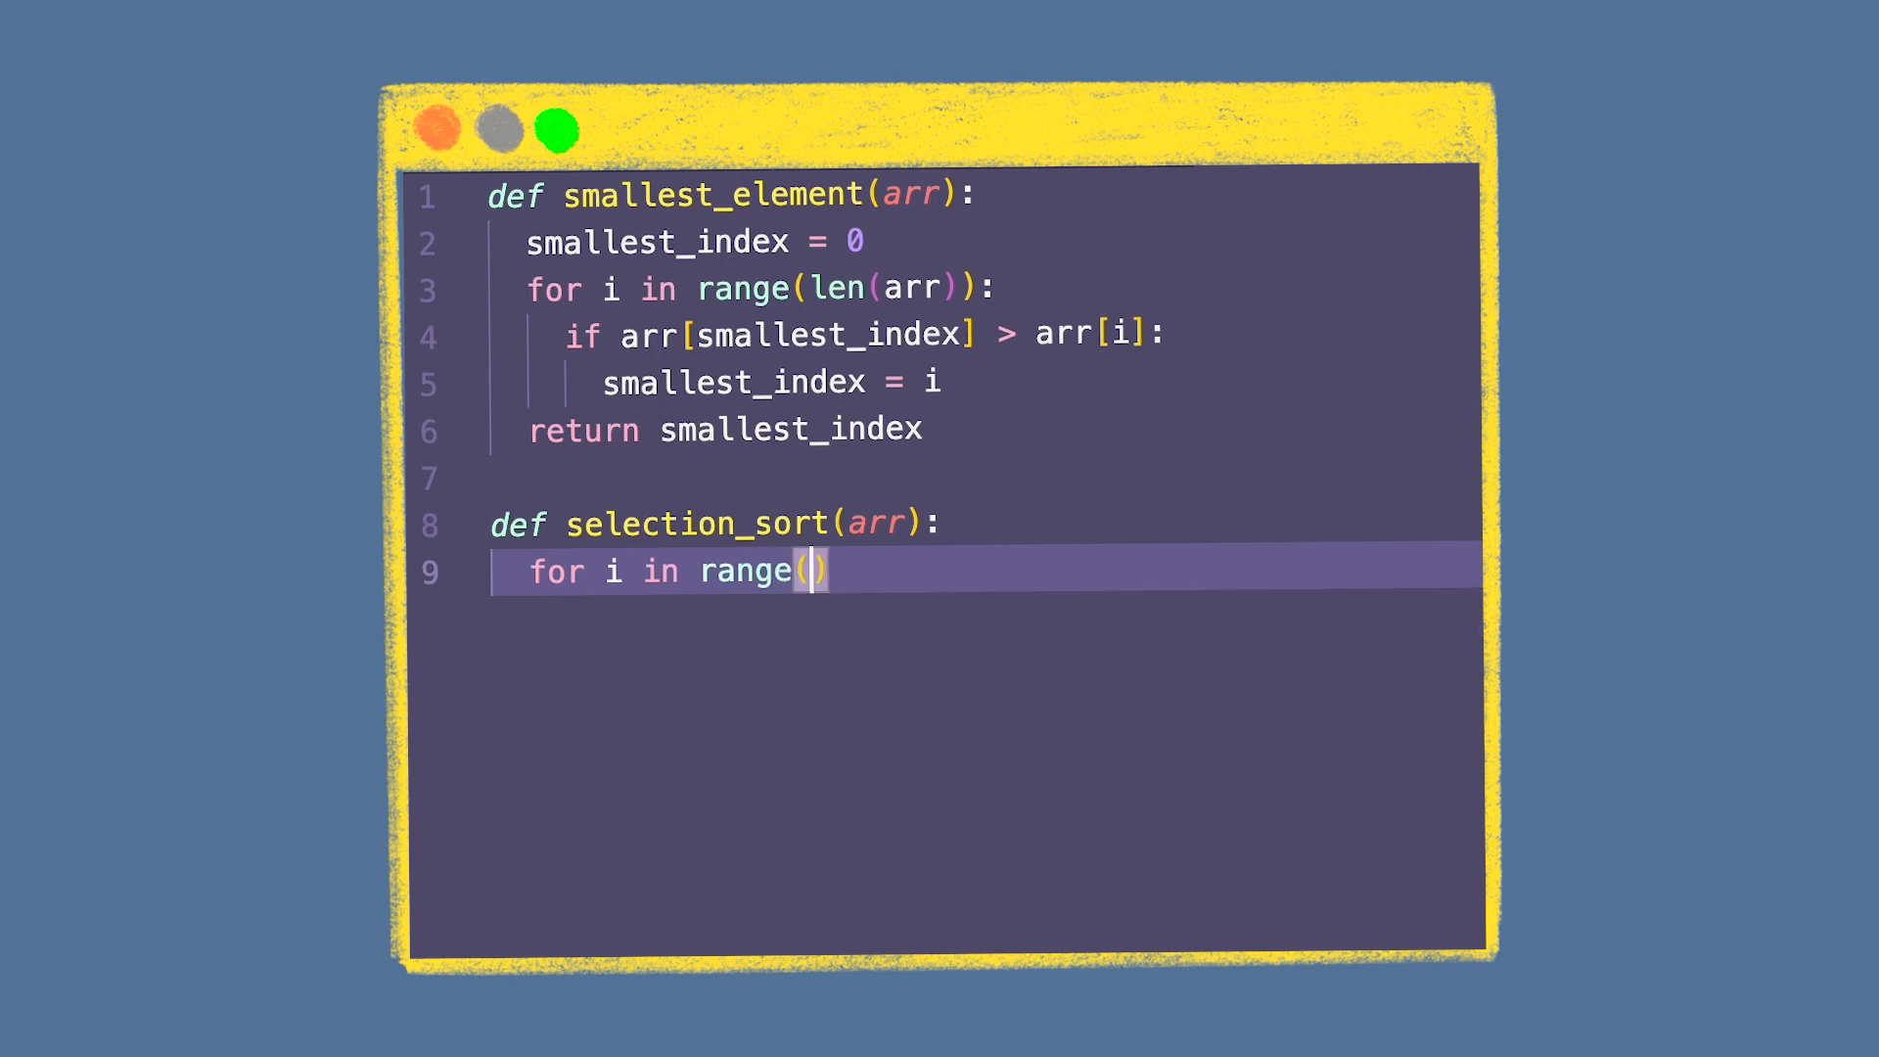
text(len(a)
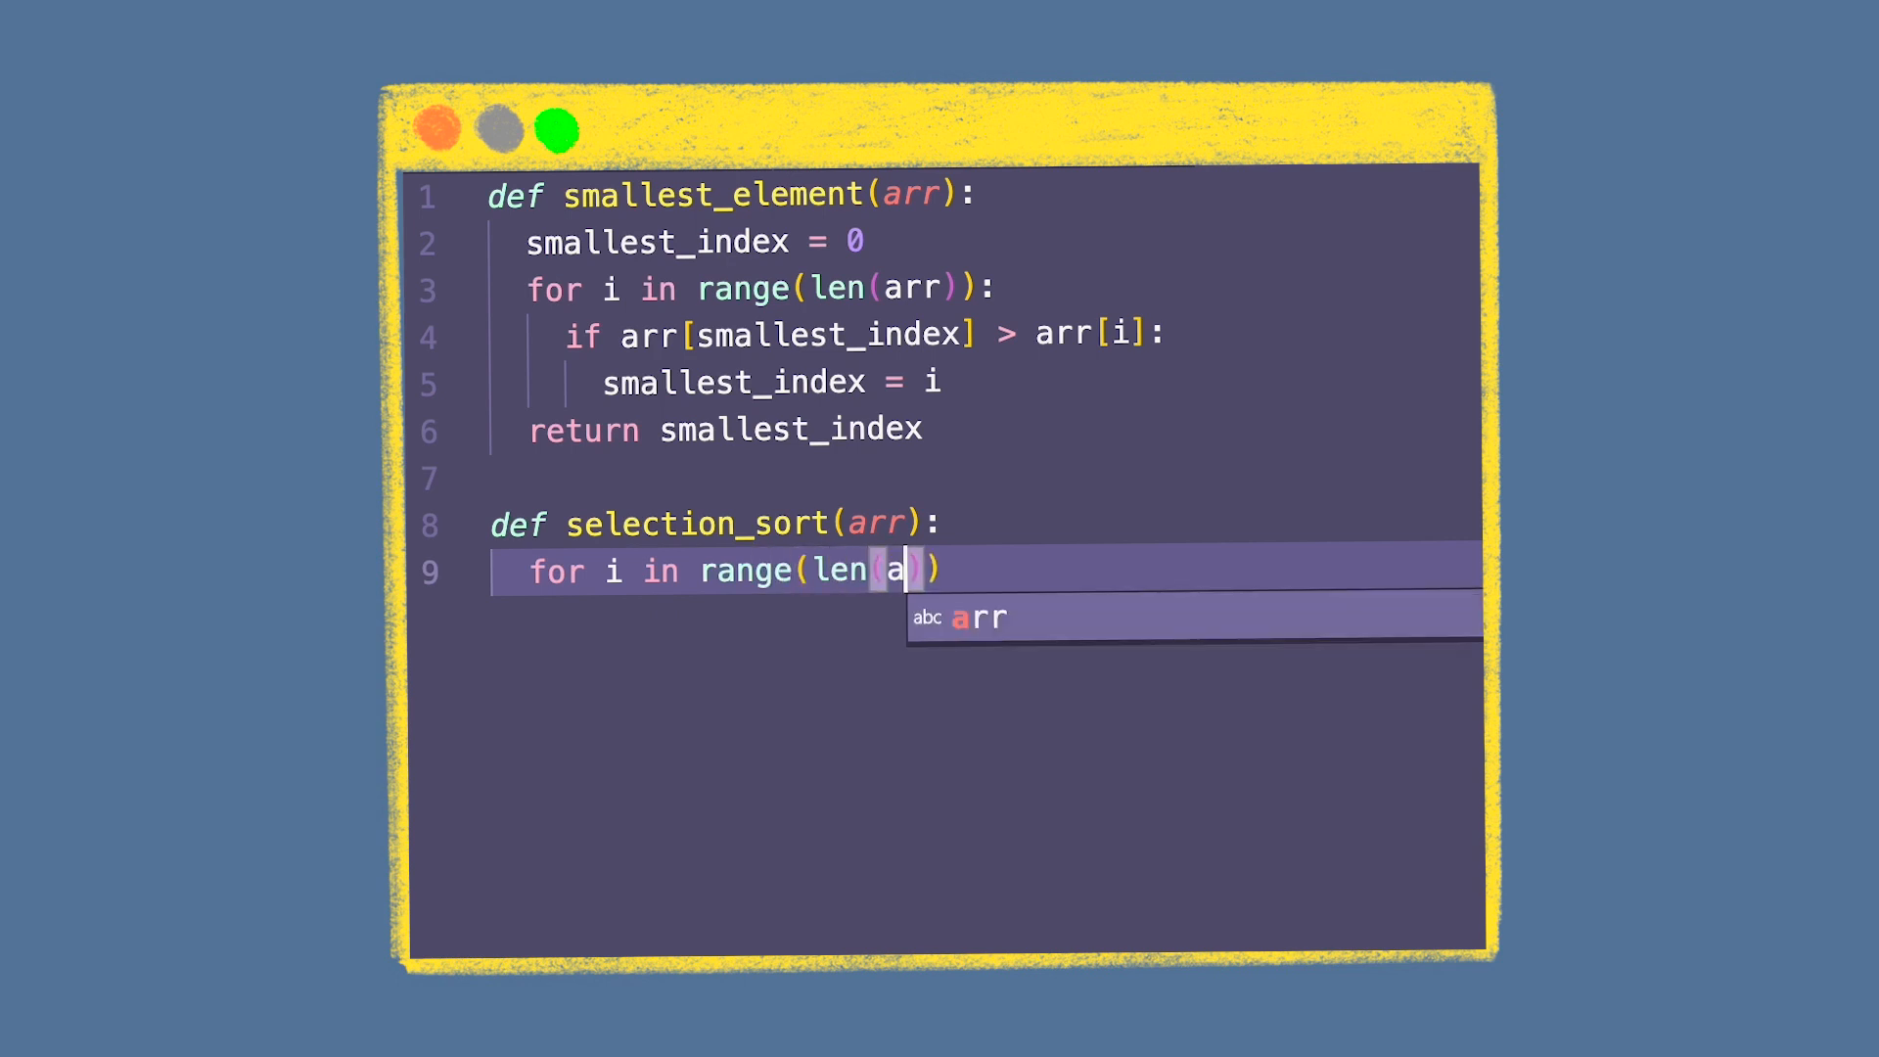
text(rr) -)
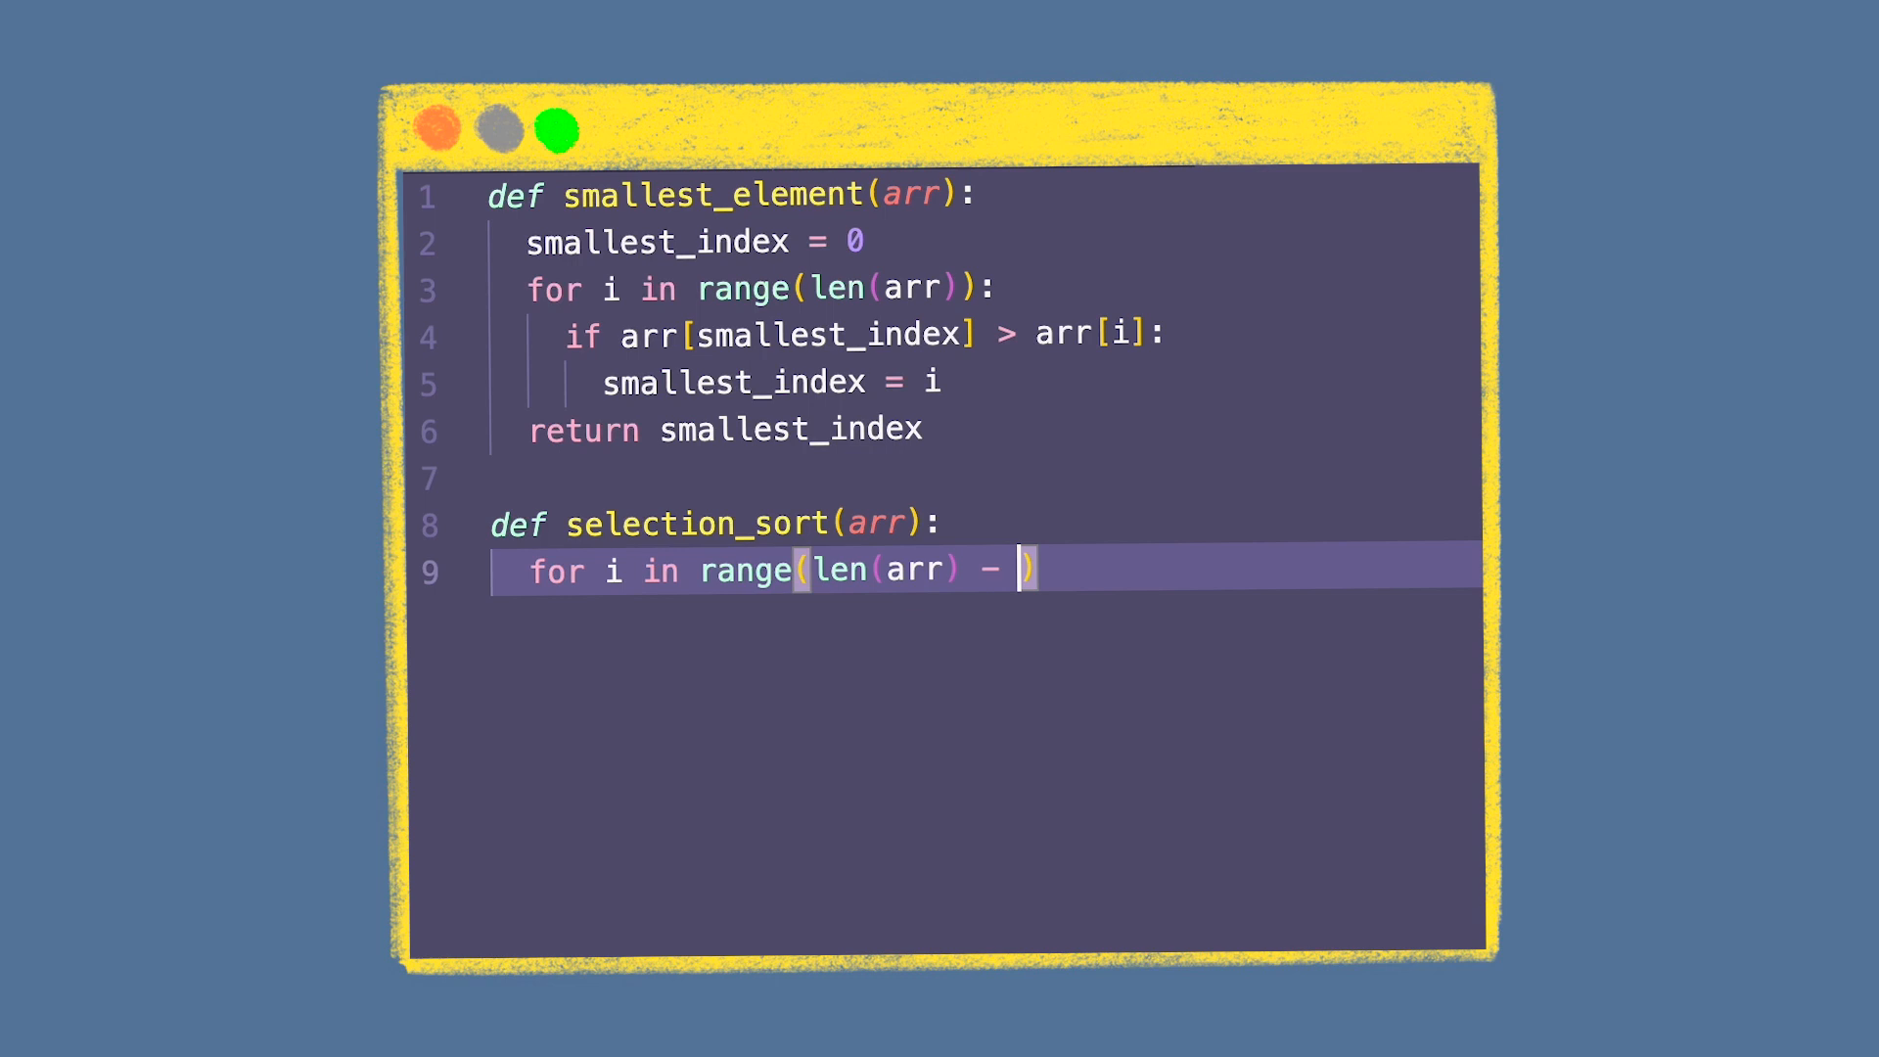
text(1))
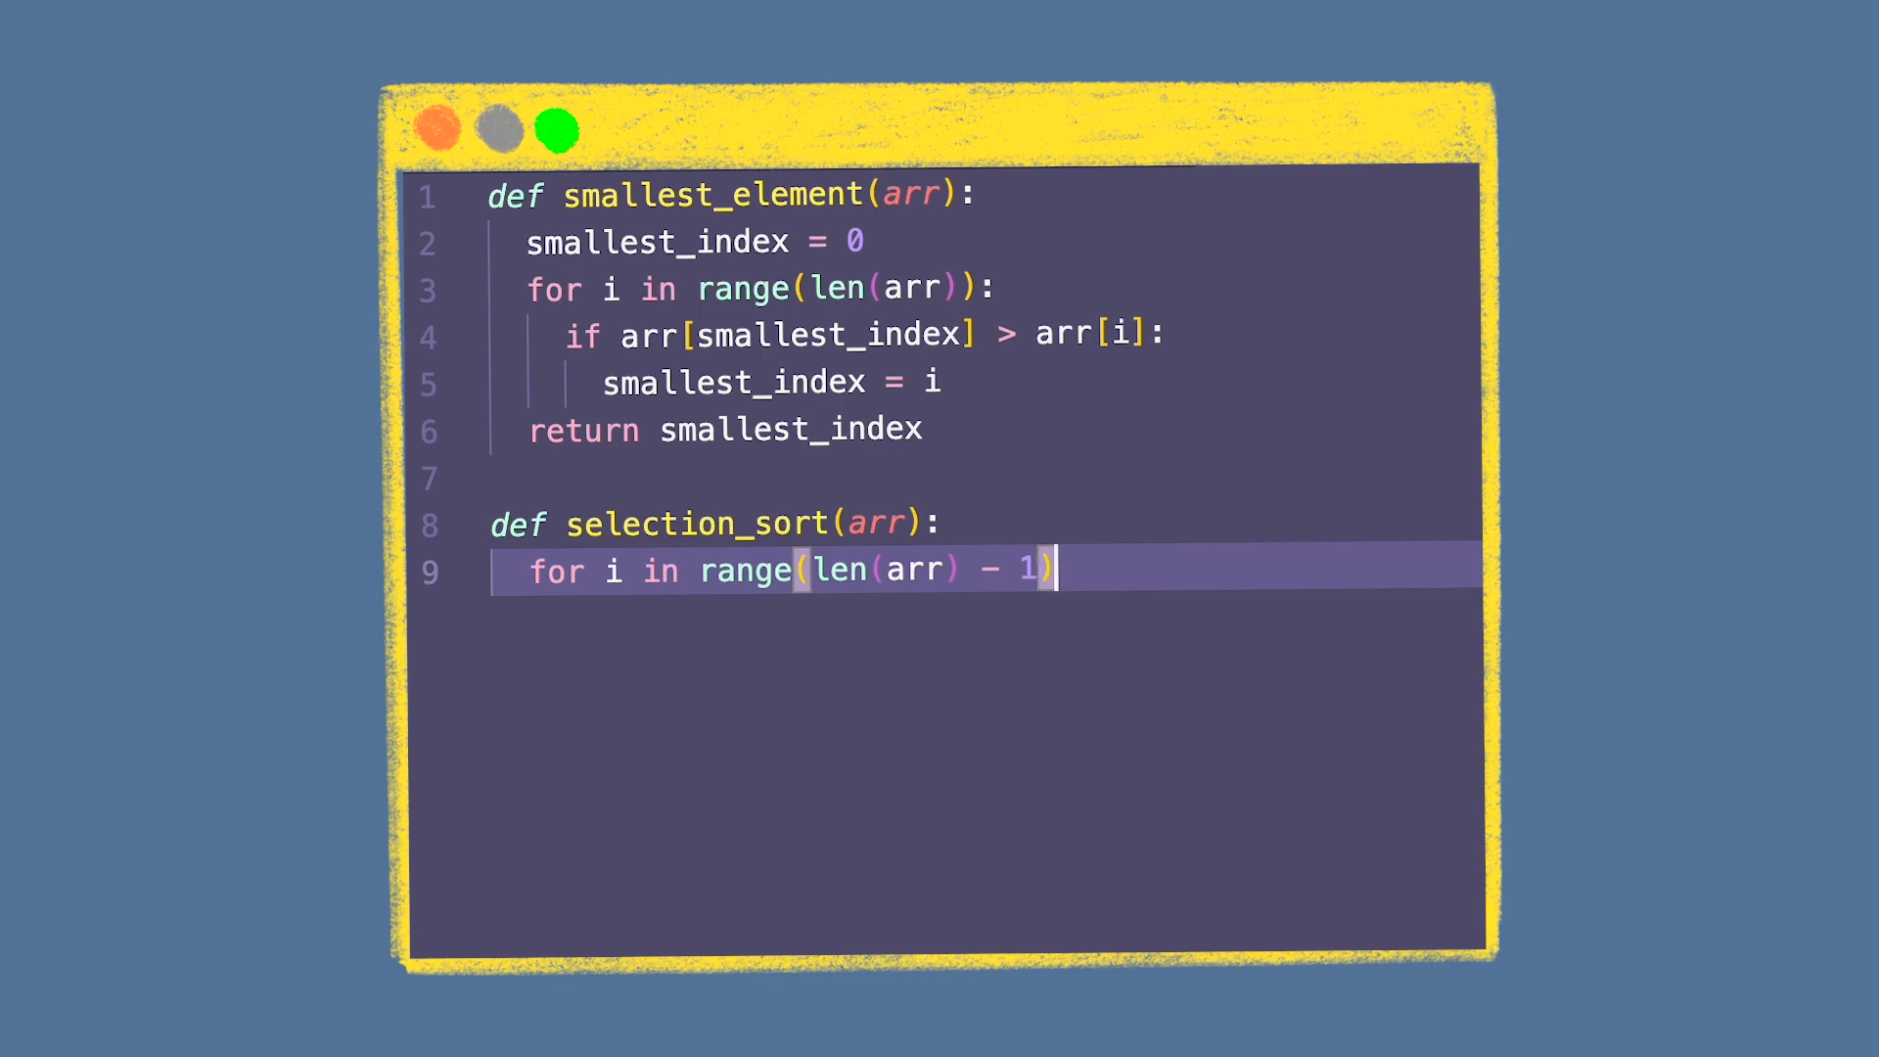
text(:)
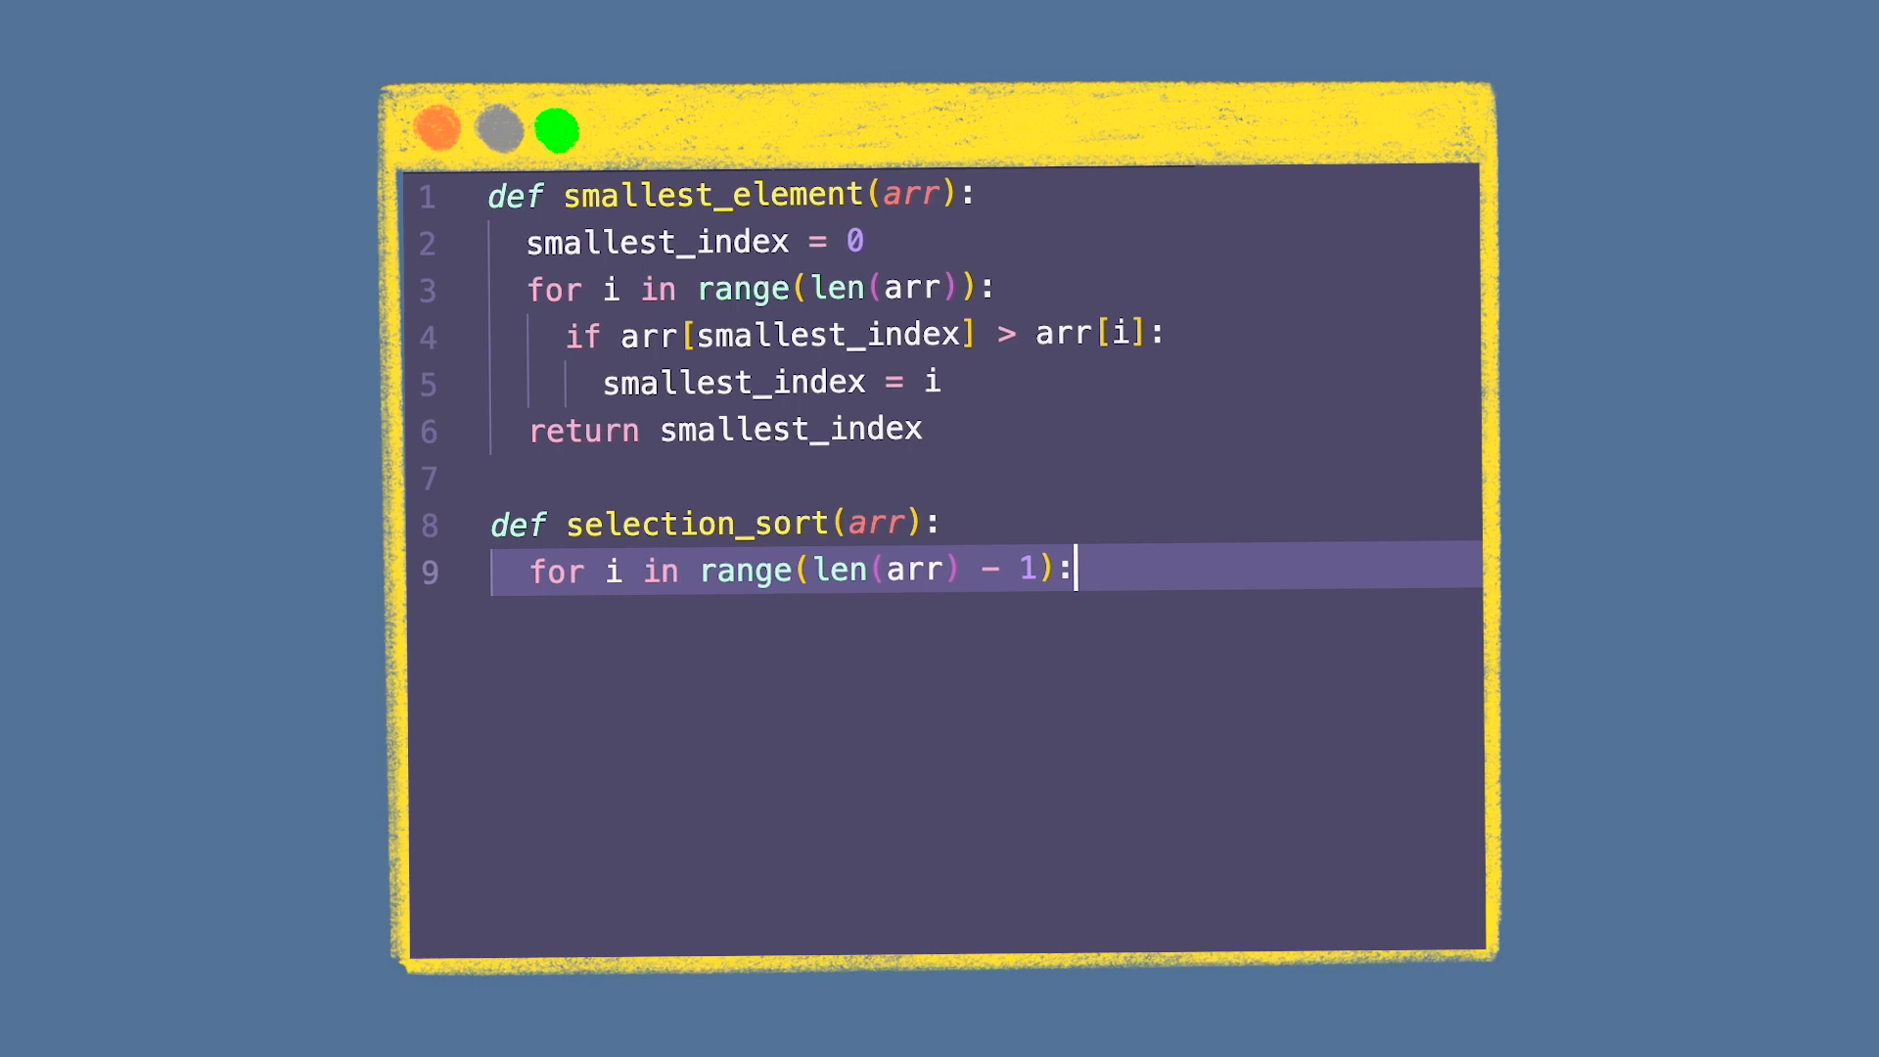
Step: Assign smallest_index = smallest_element(arr, i) inside the loop using autocomplete
text(smallest_i)
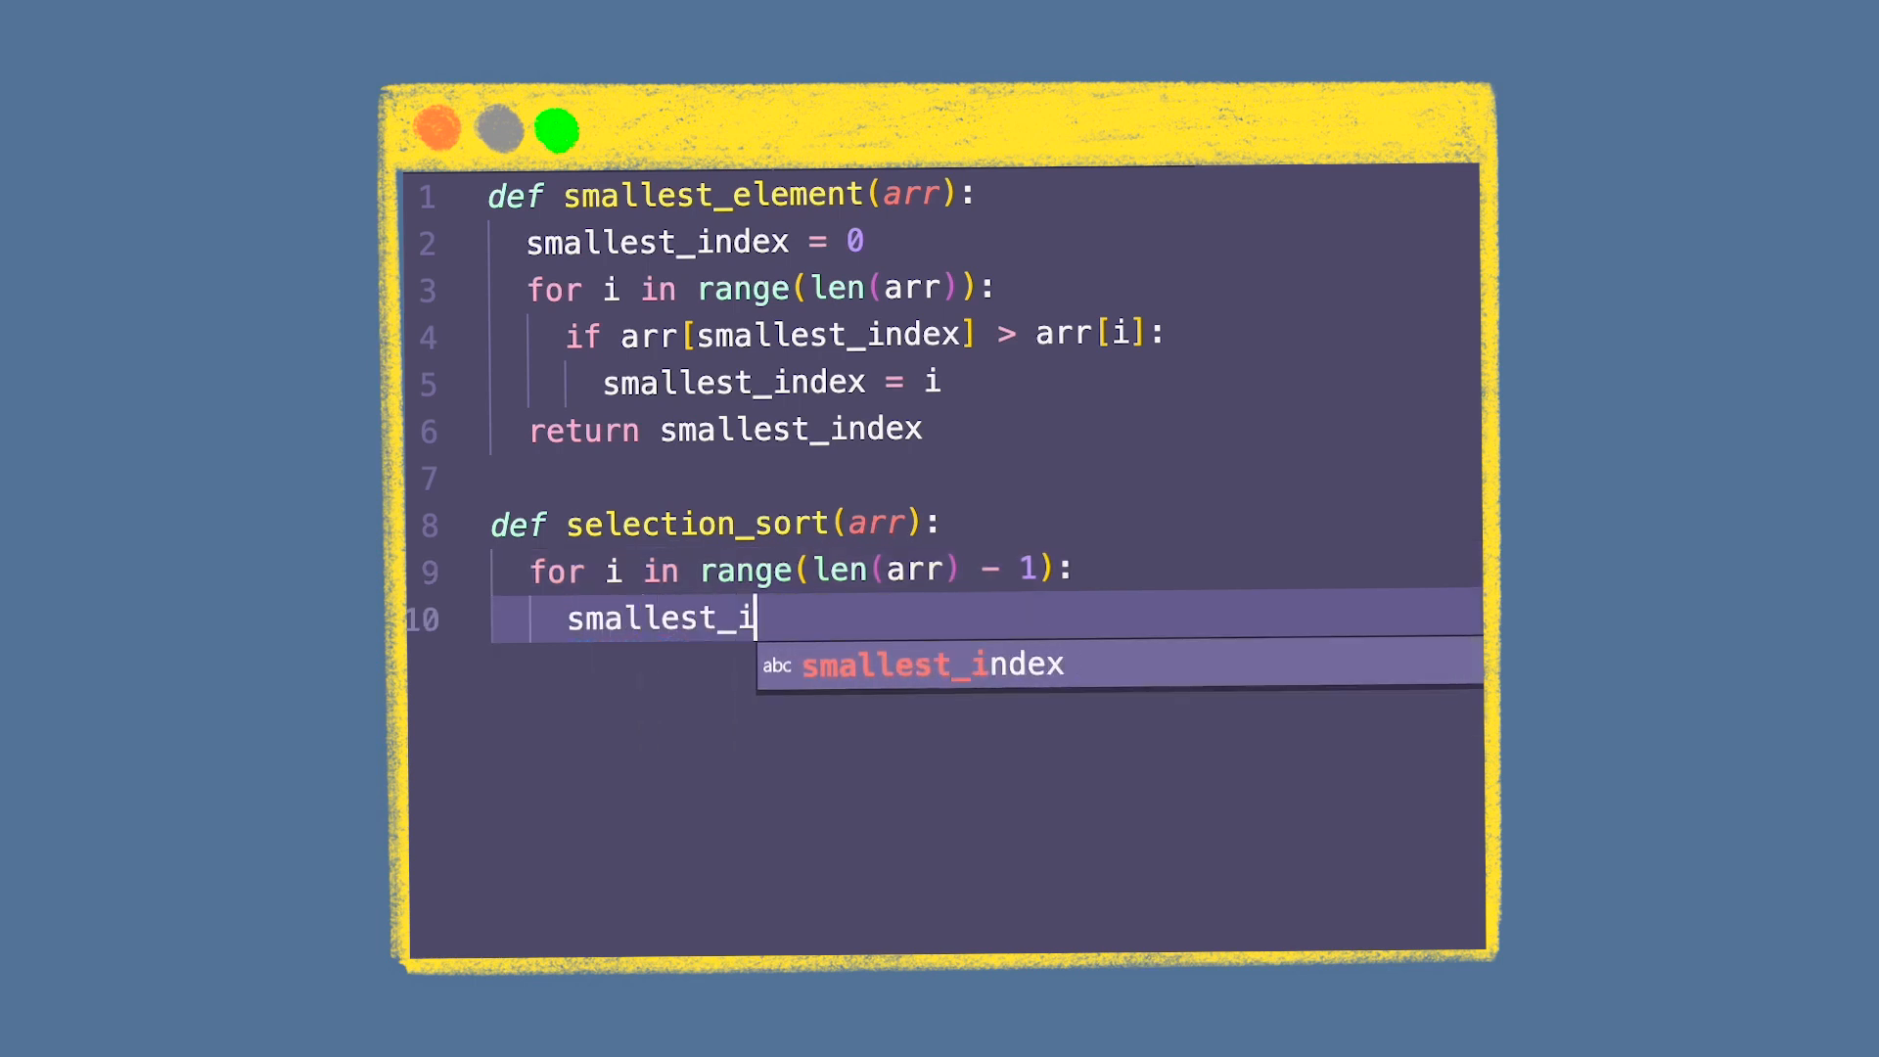
key(Tab)
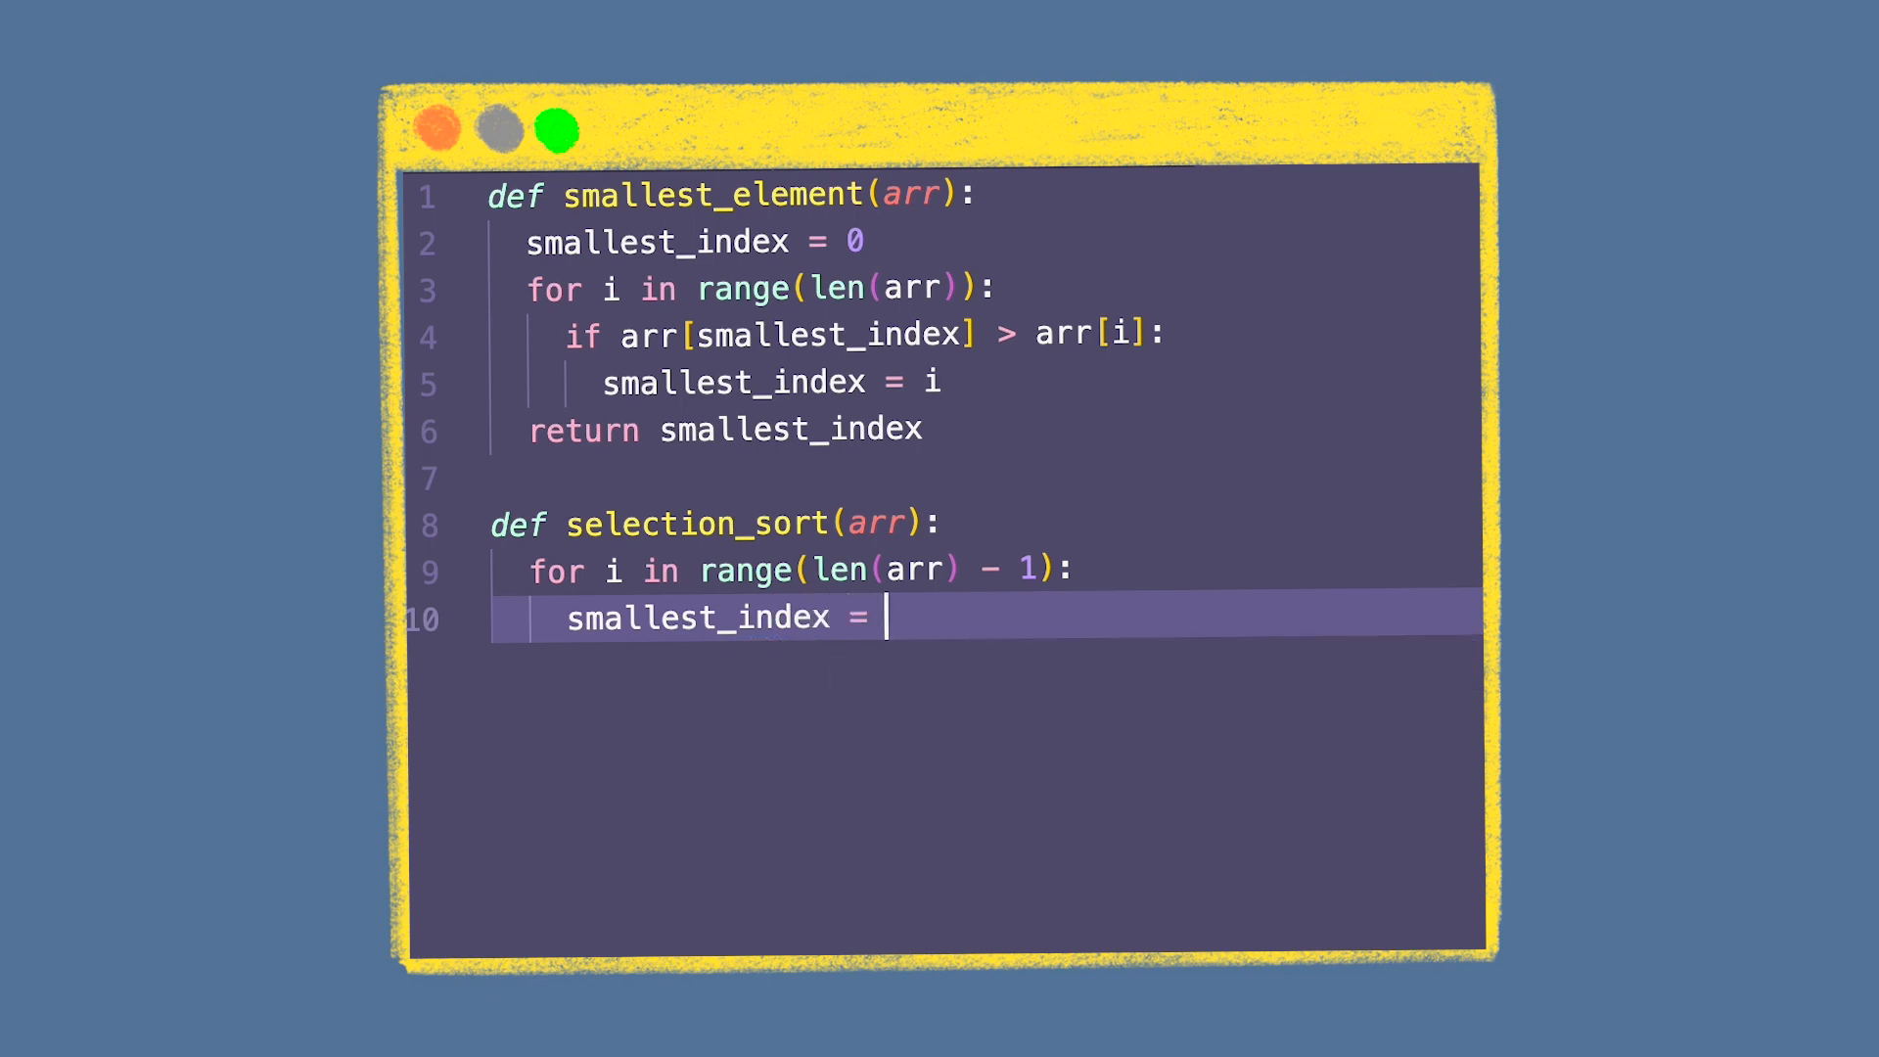
text(smallest_element(arr, i)
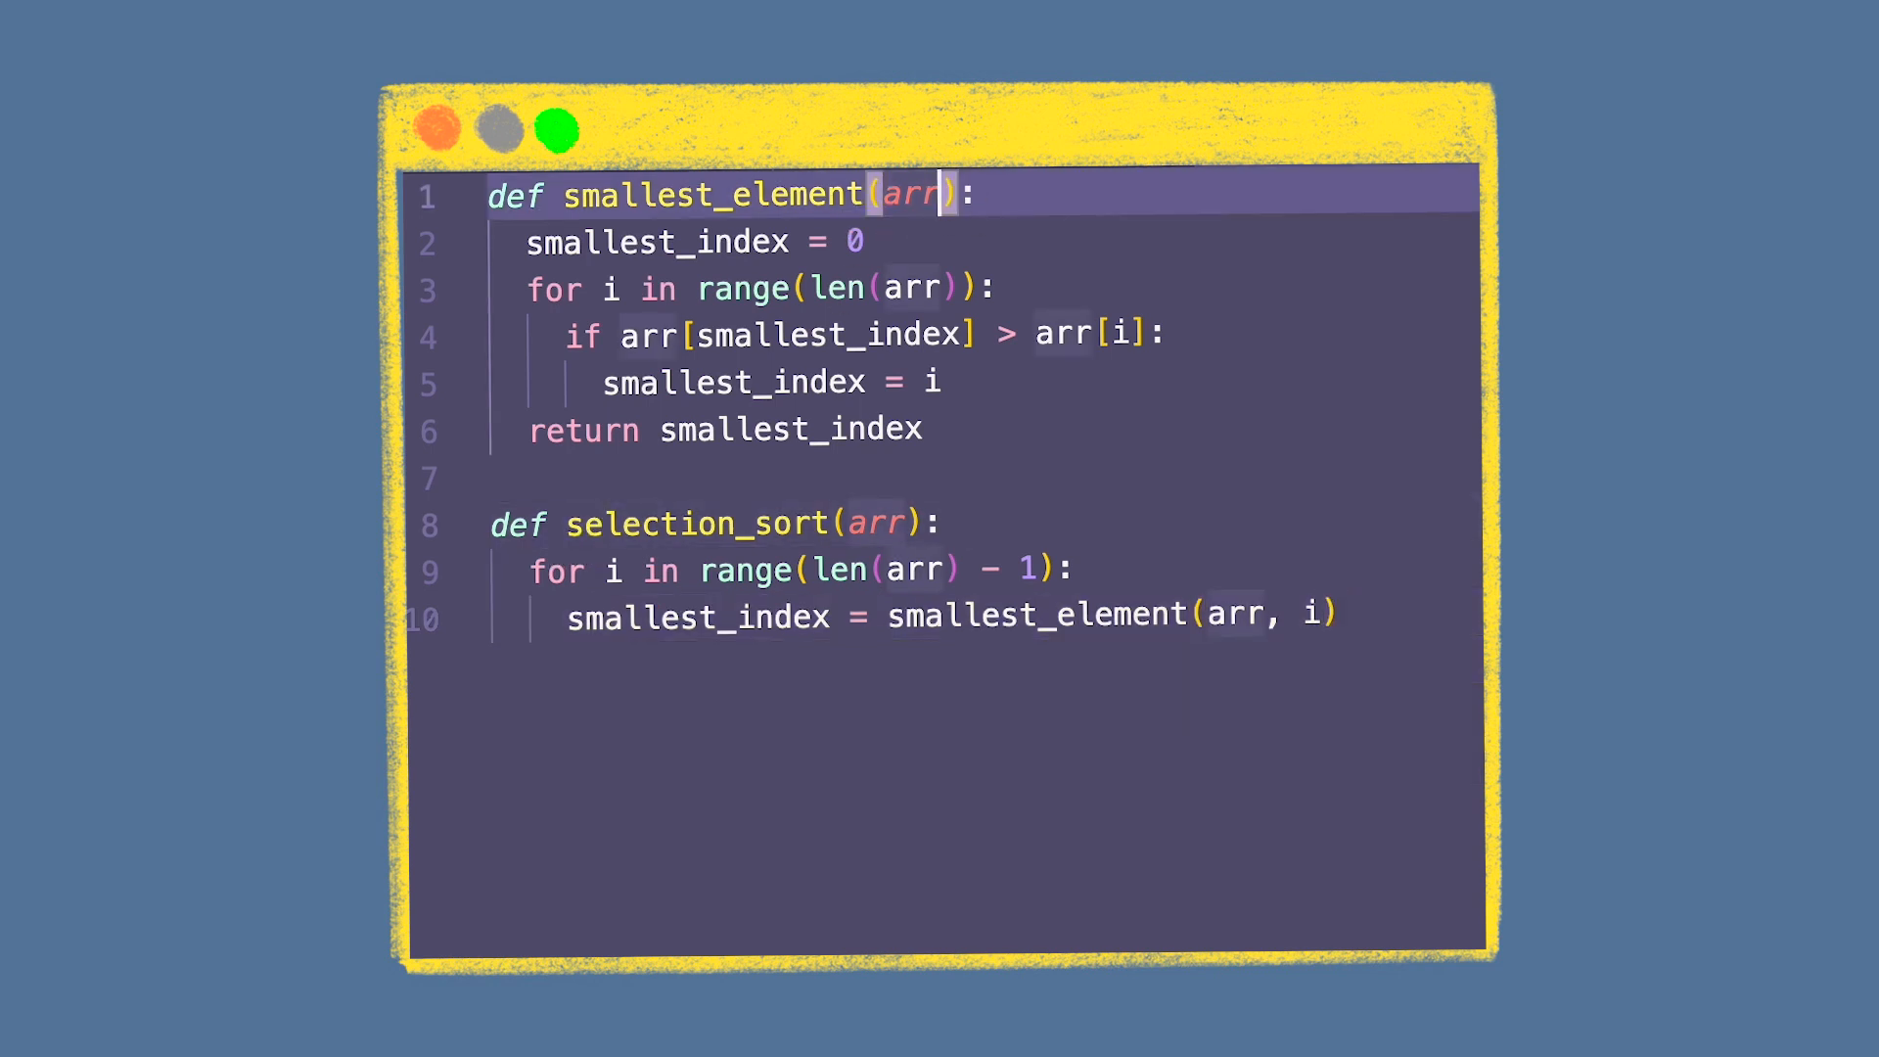
Step: Add a start_index parameter, initialize smallest_index to it, and loop from range(start_index, len(arr))
text(, start_)
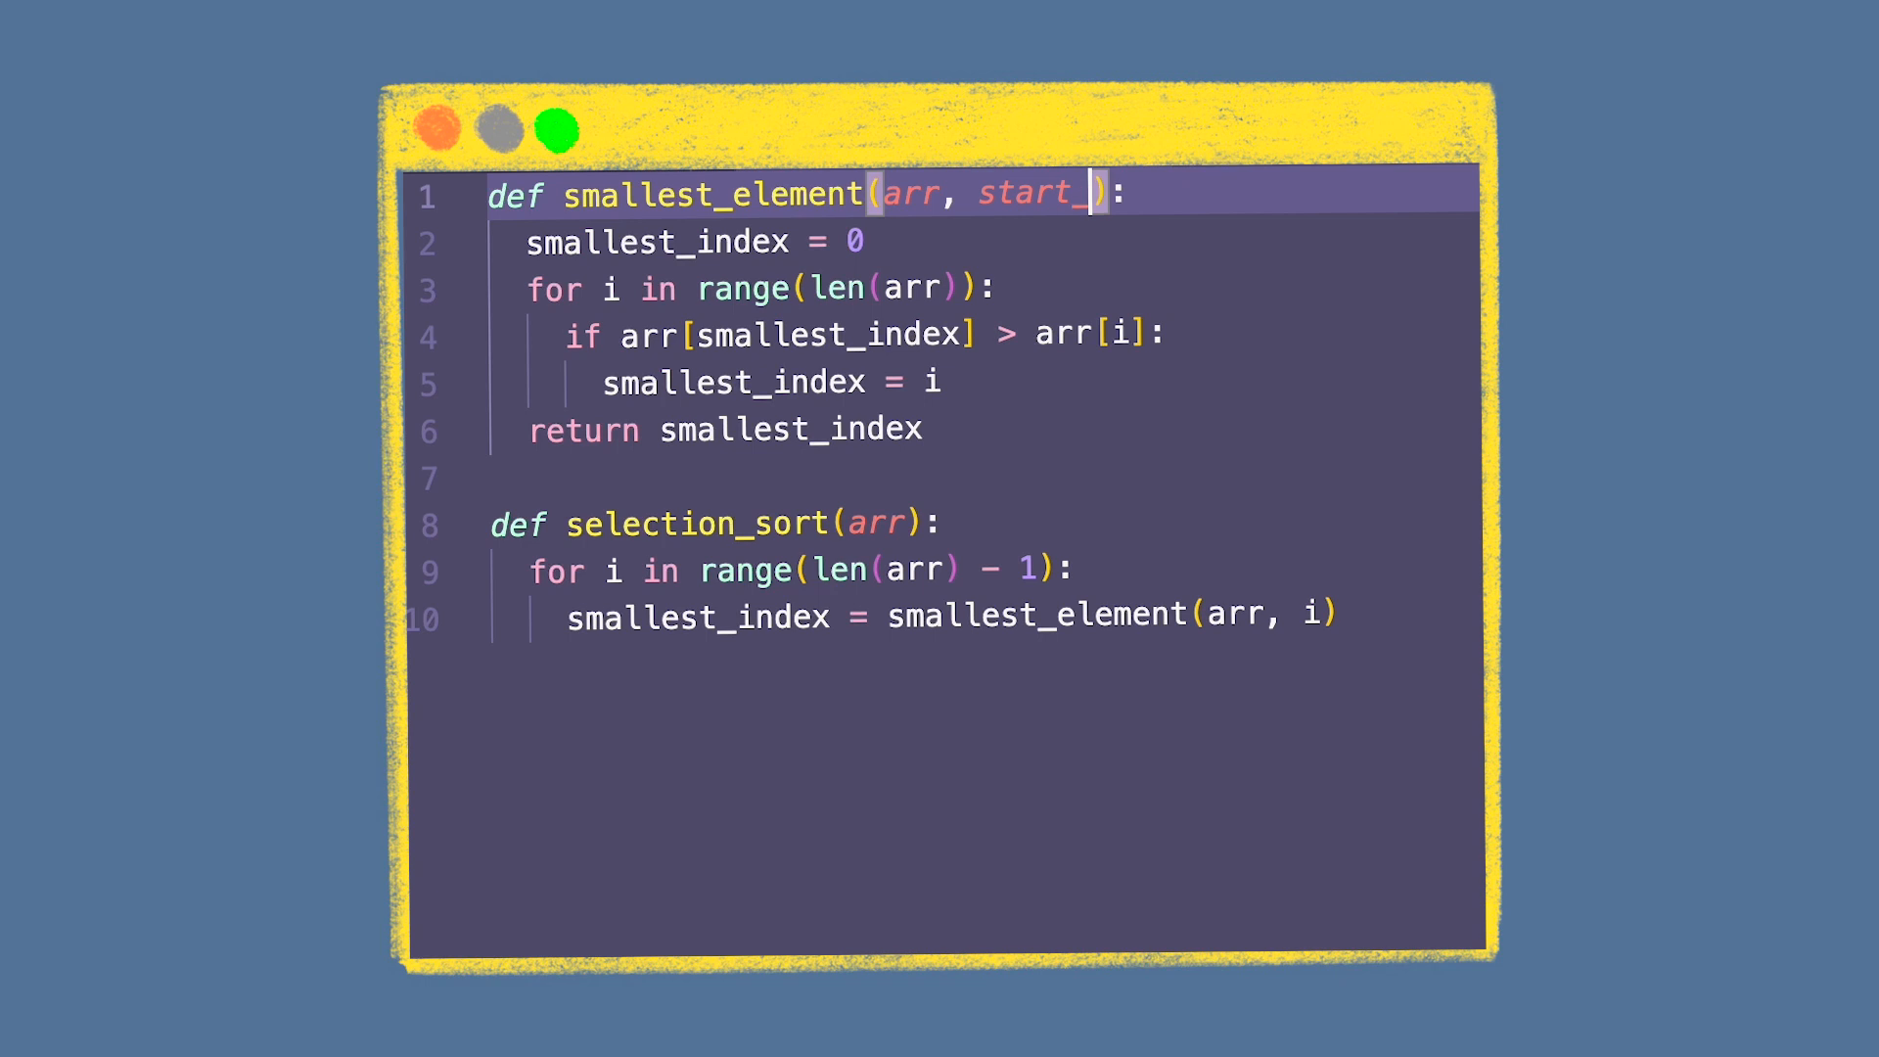
text(index)
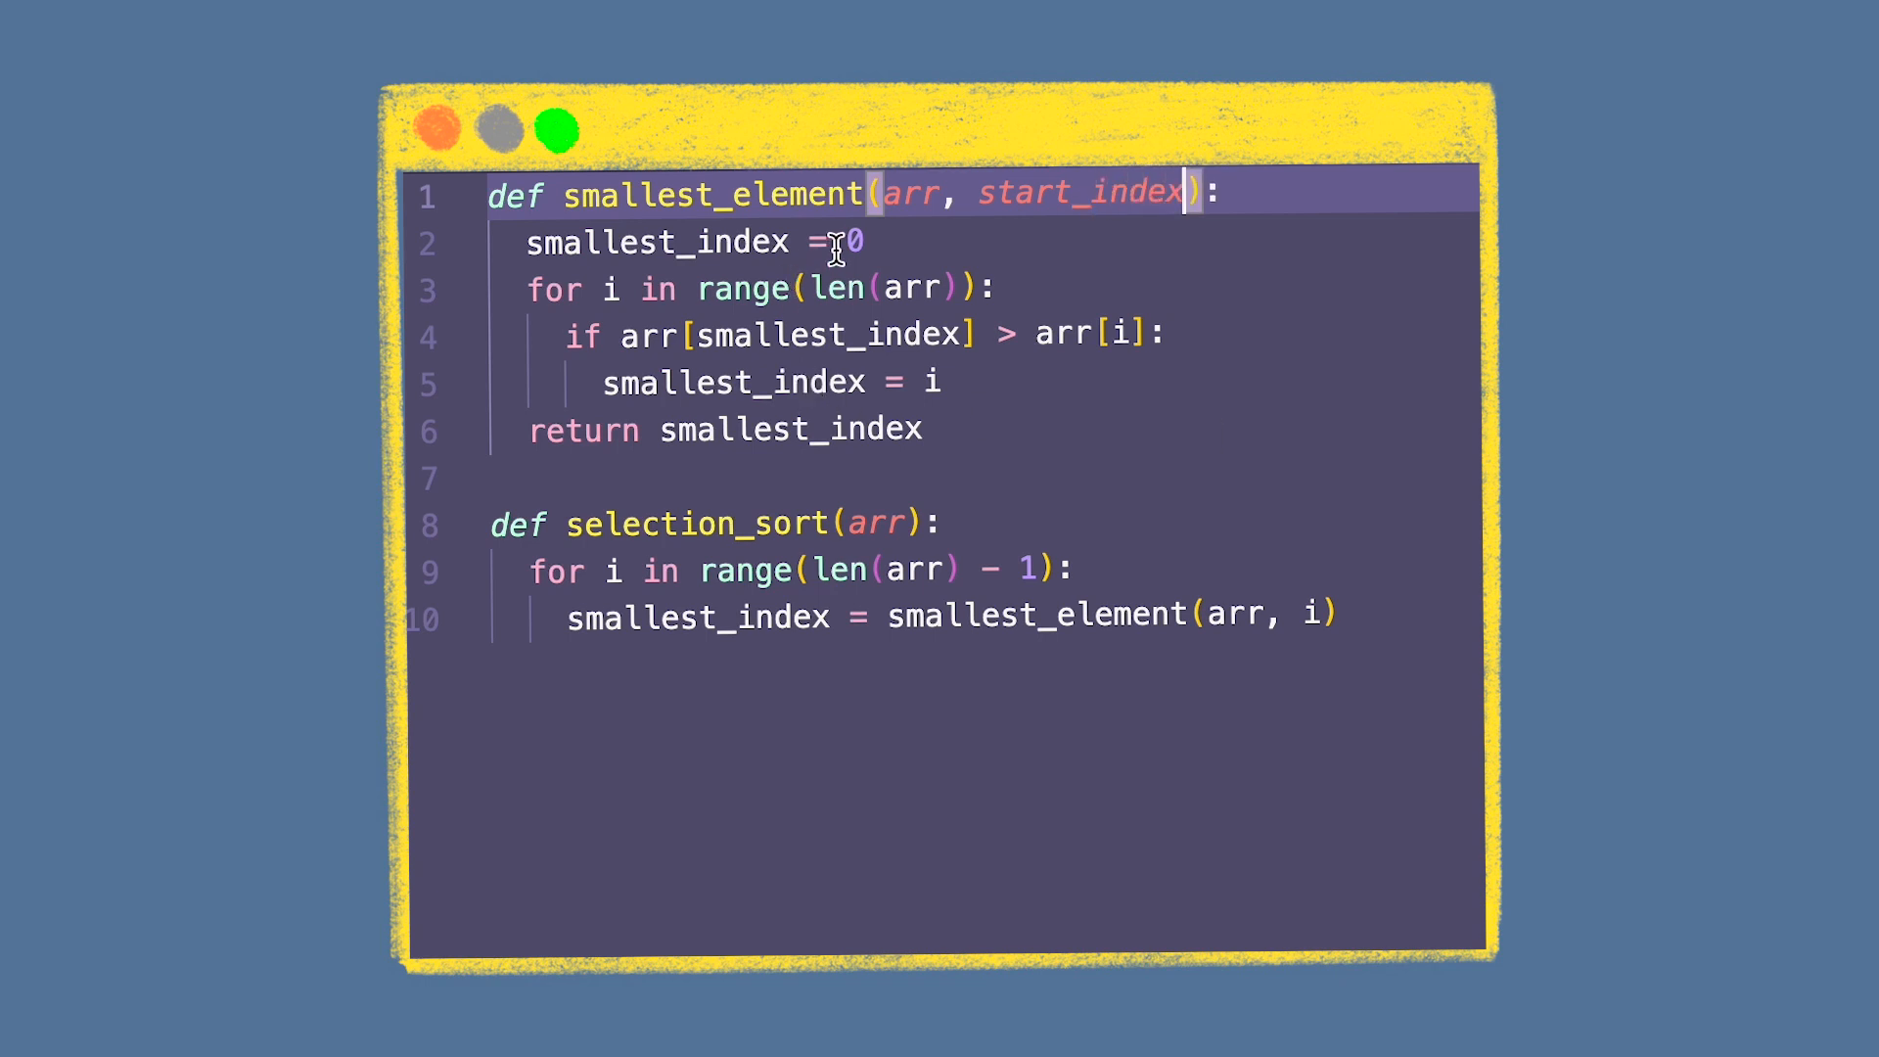
text(start)
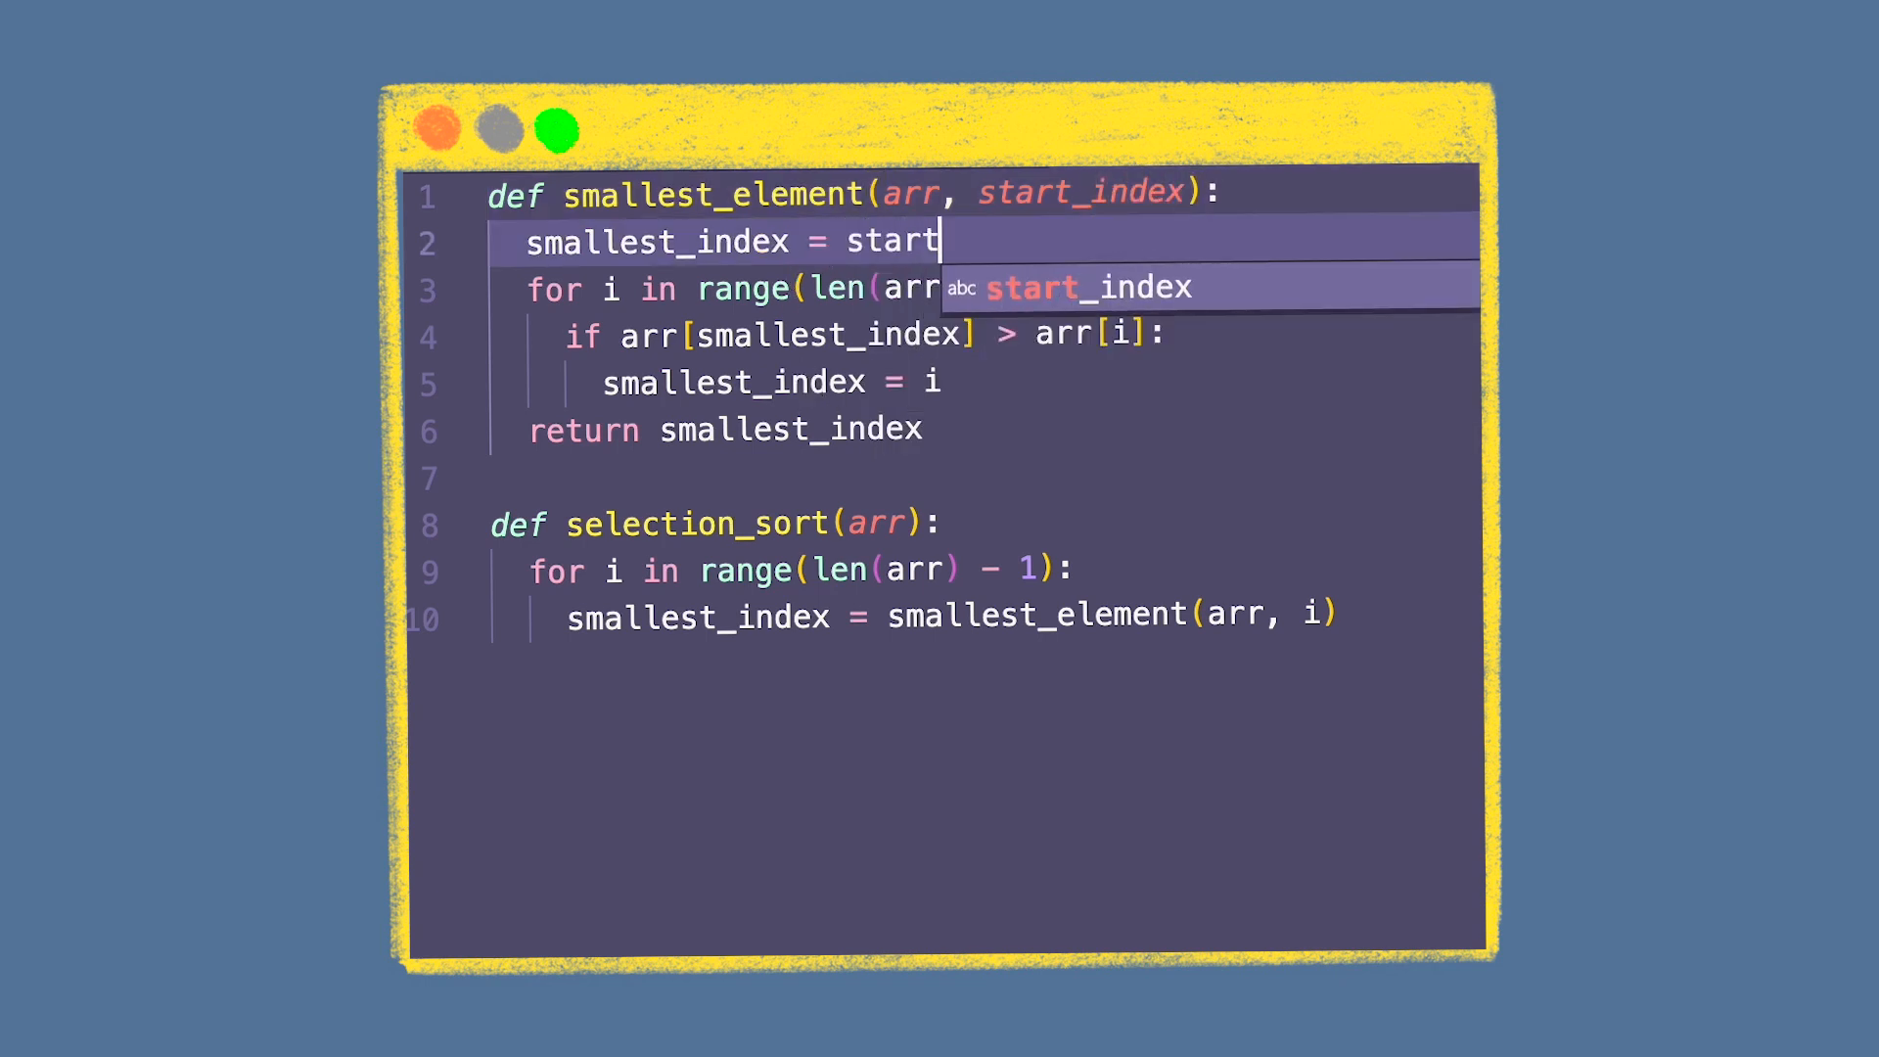
key(Tab)
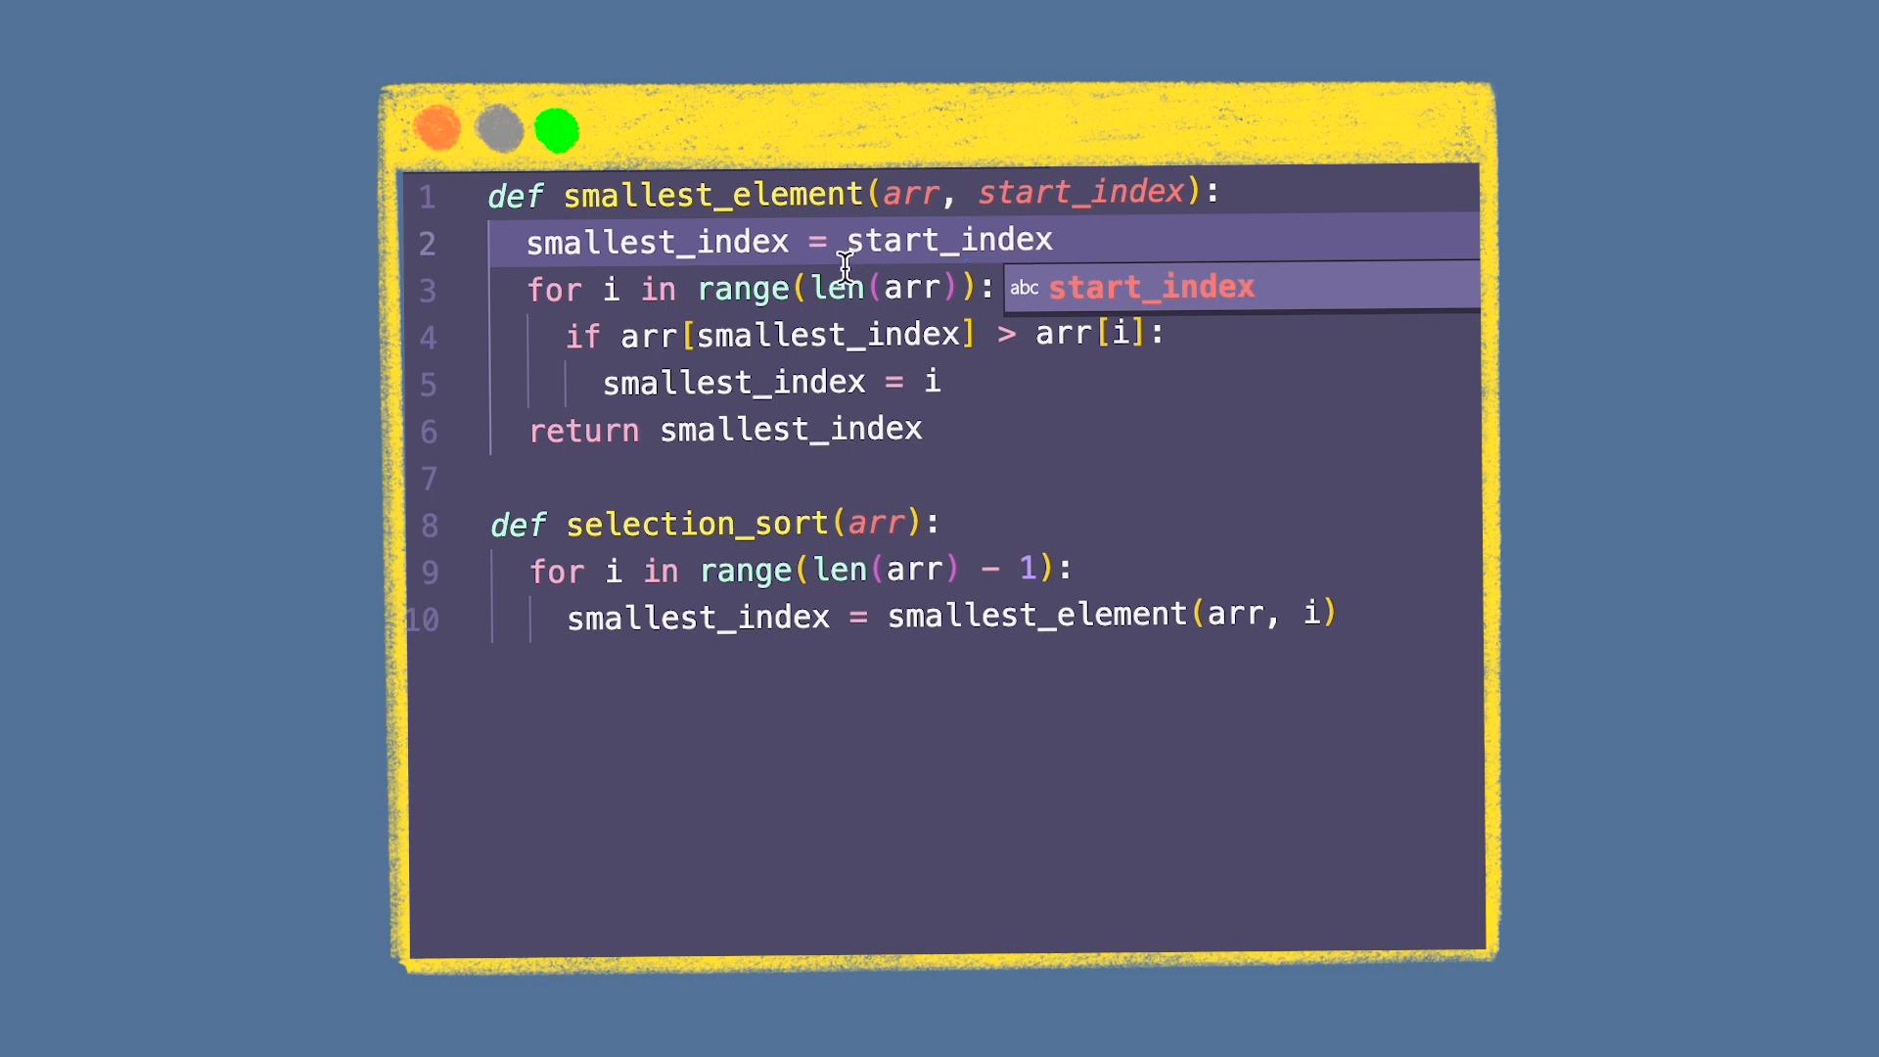
mouse_move(1018, 607)
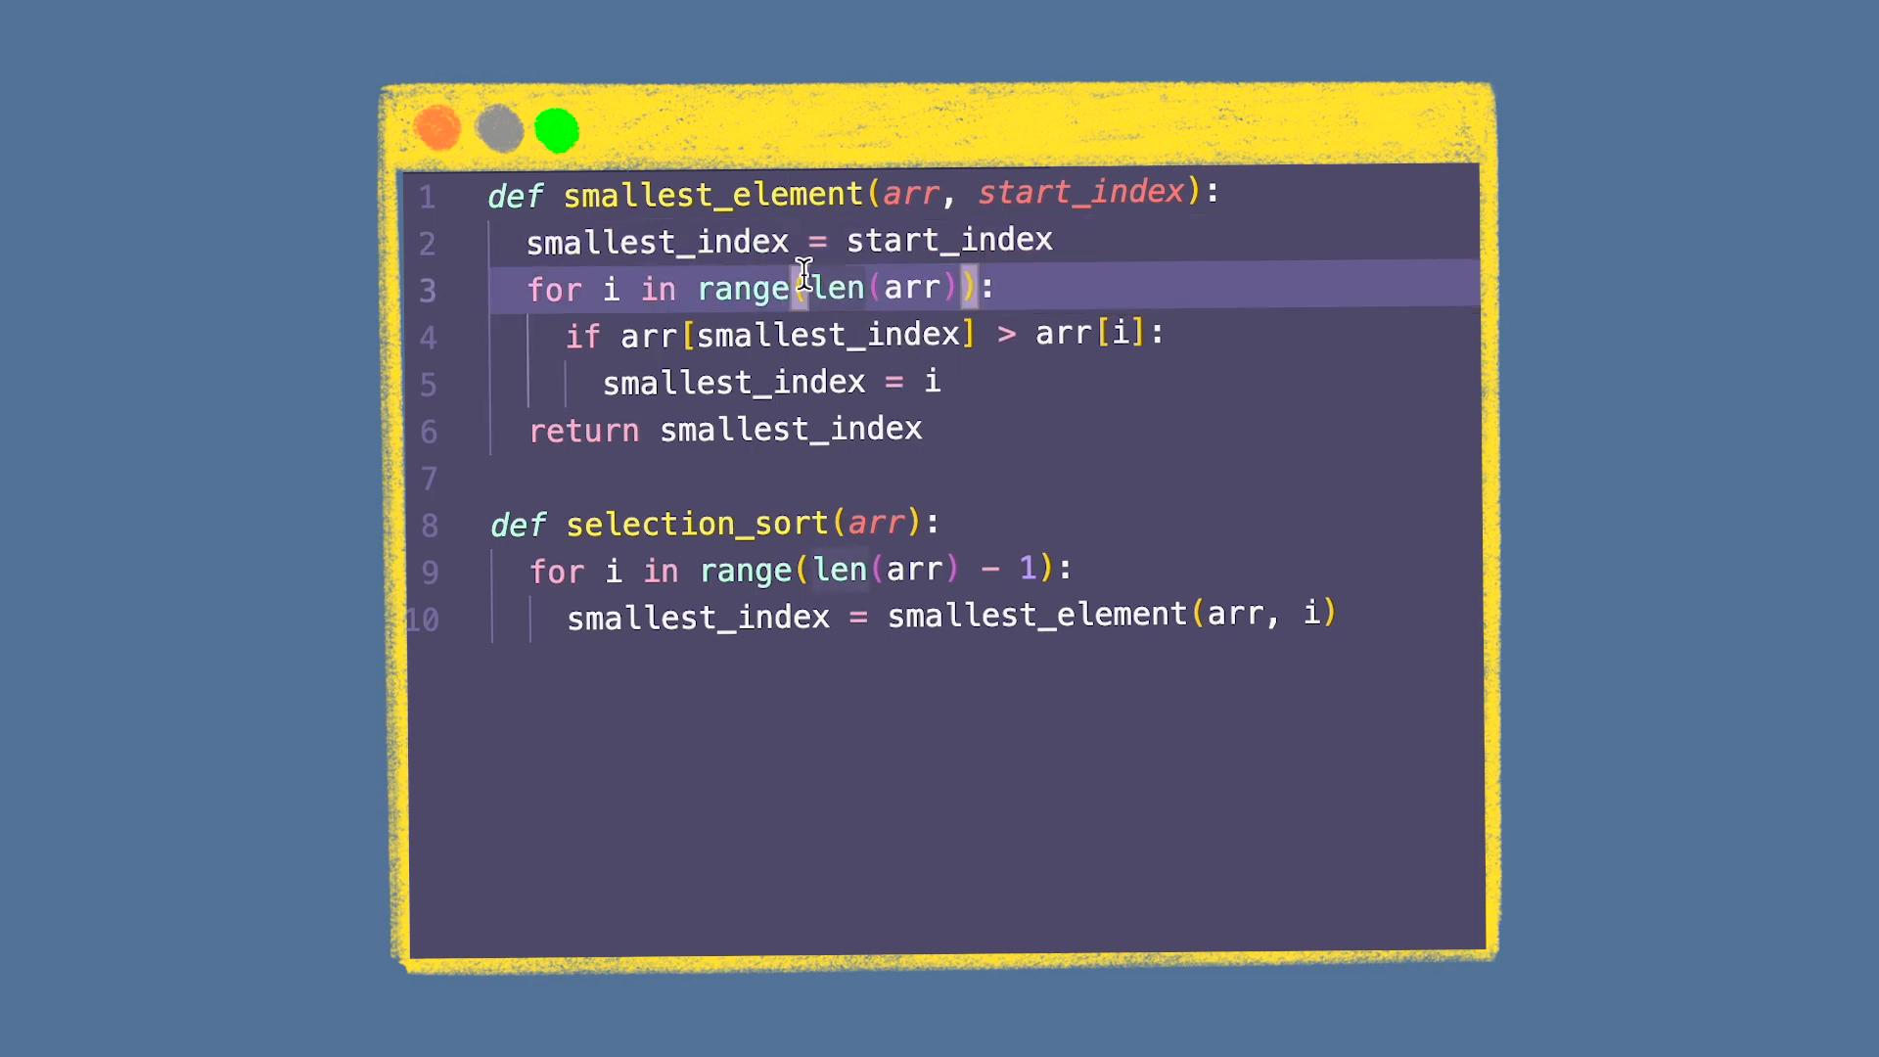
text(start)
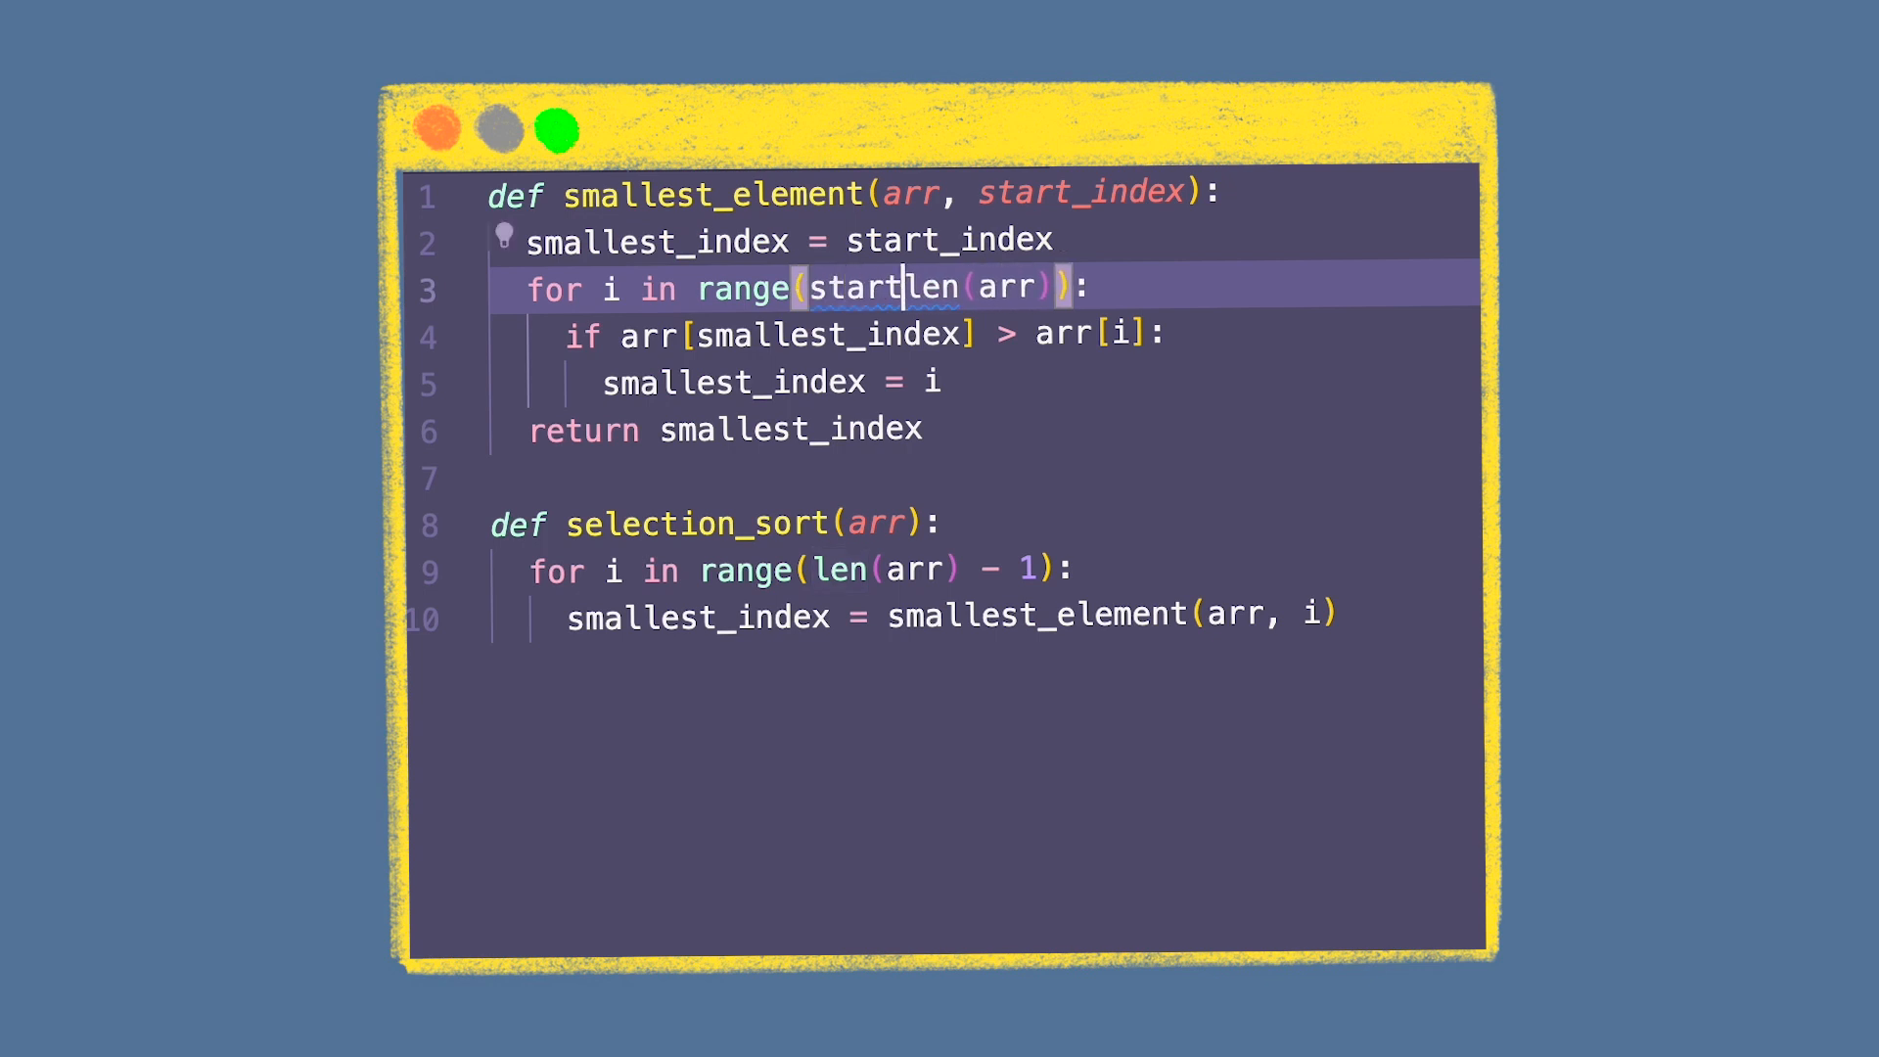
text(_index,)
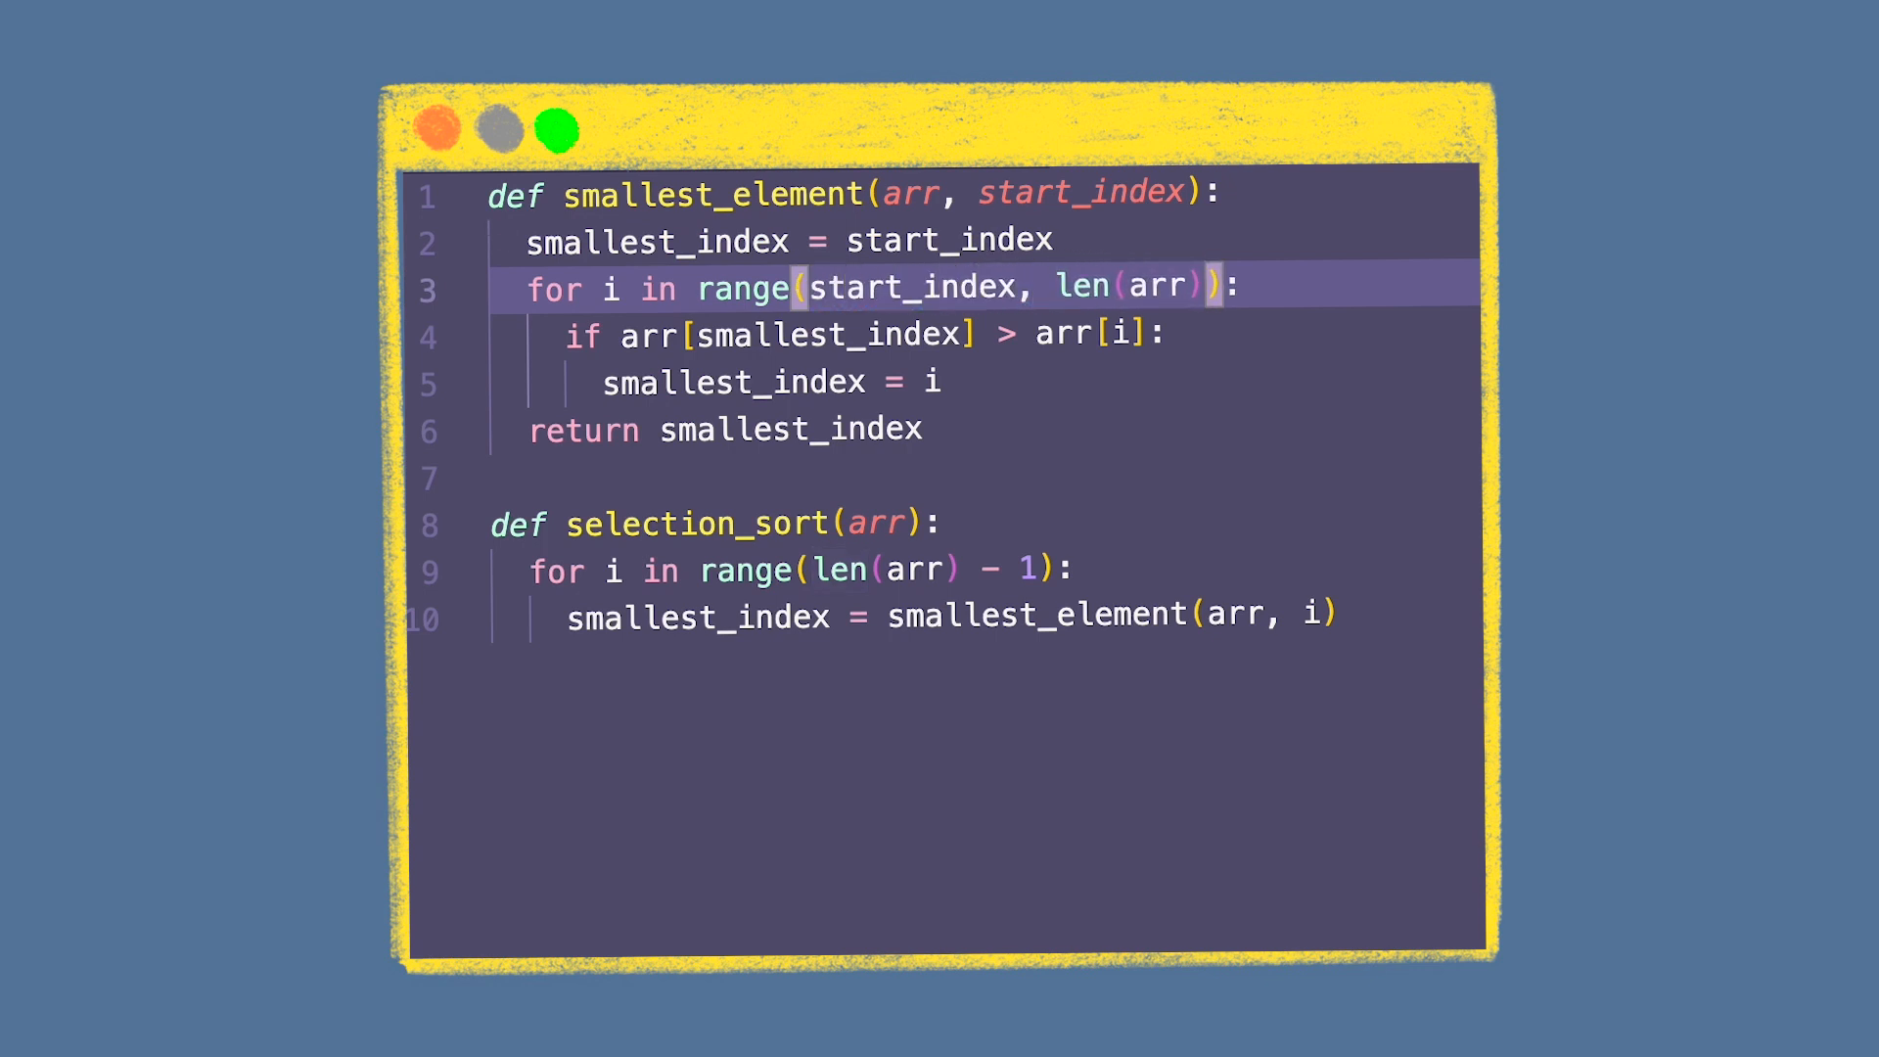